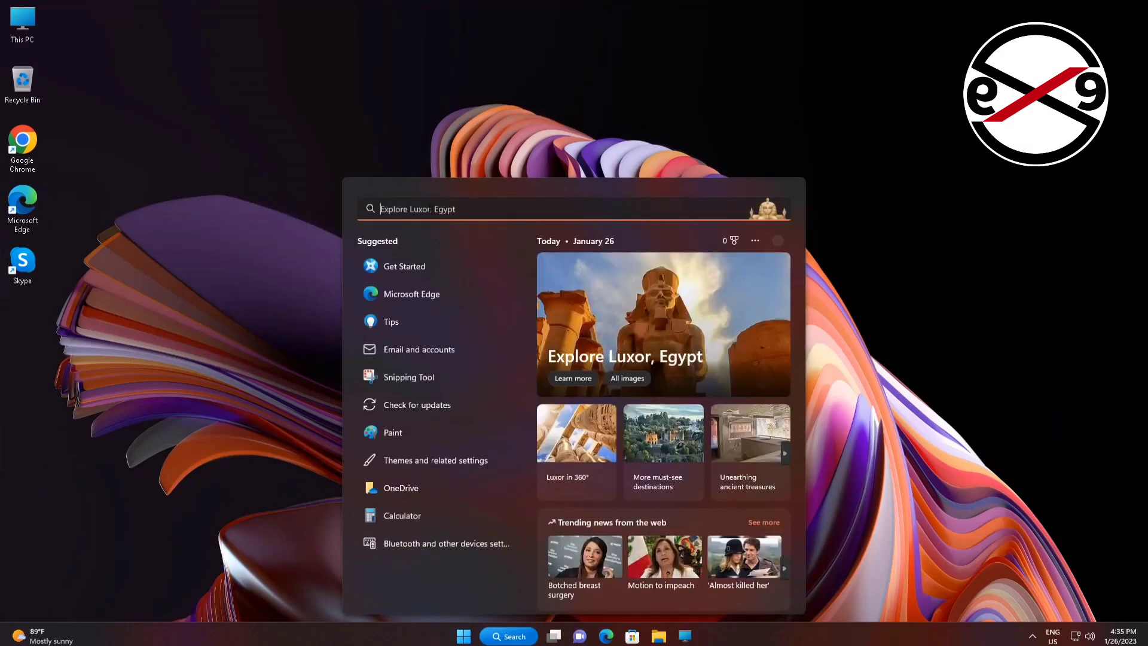
- Search Windows for 'services' to open the Services console
type("services")
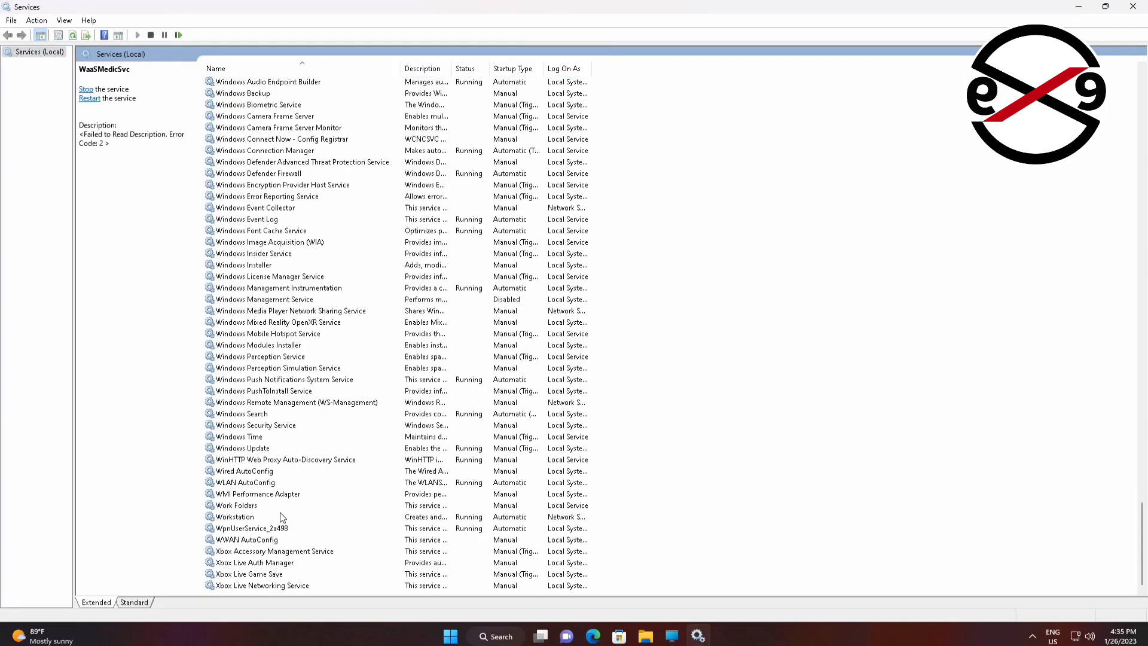
- Restart the WLAN AutoConfig service, then close the Services window
left_click(245, 482)
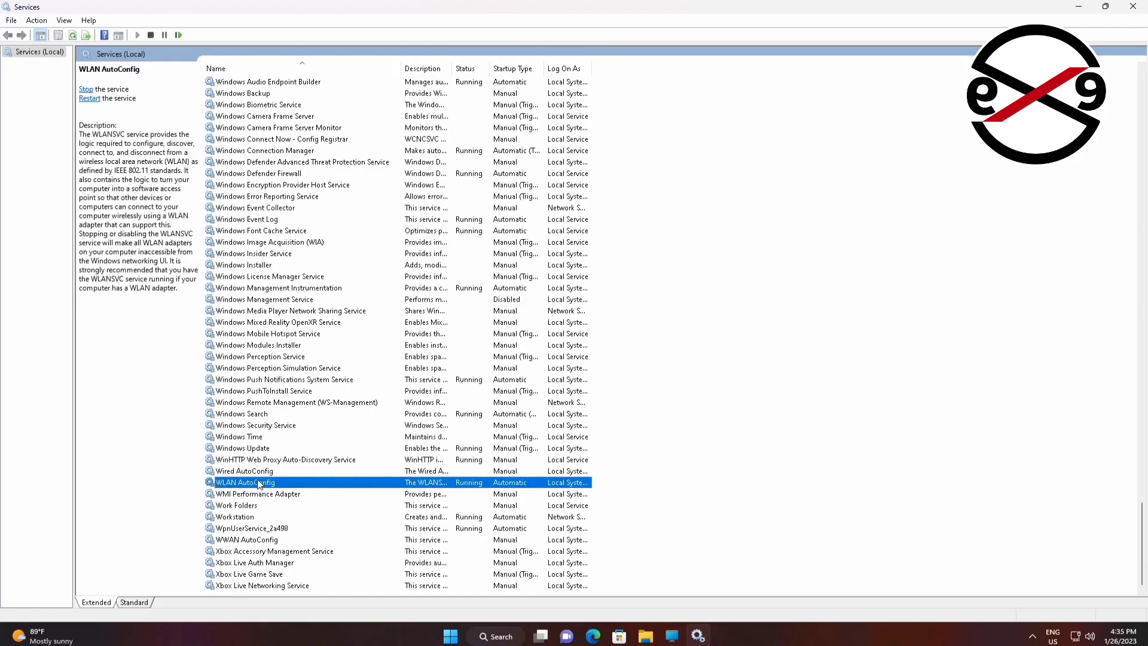
double_click(244, 482)
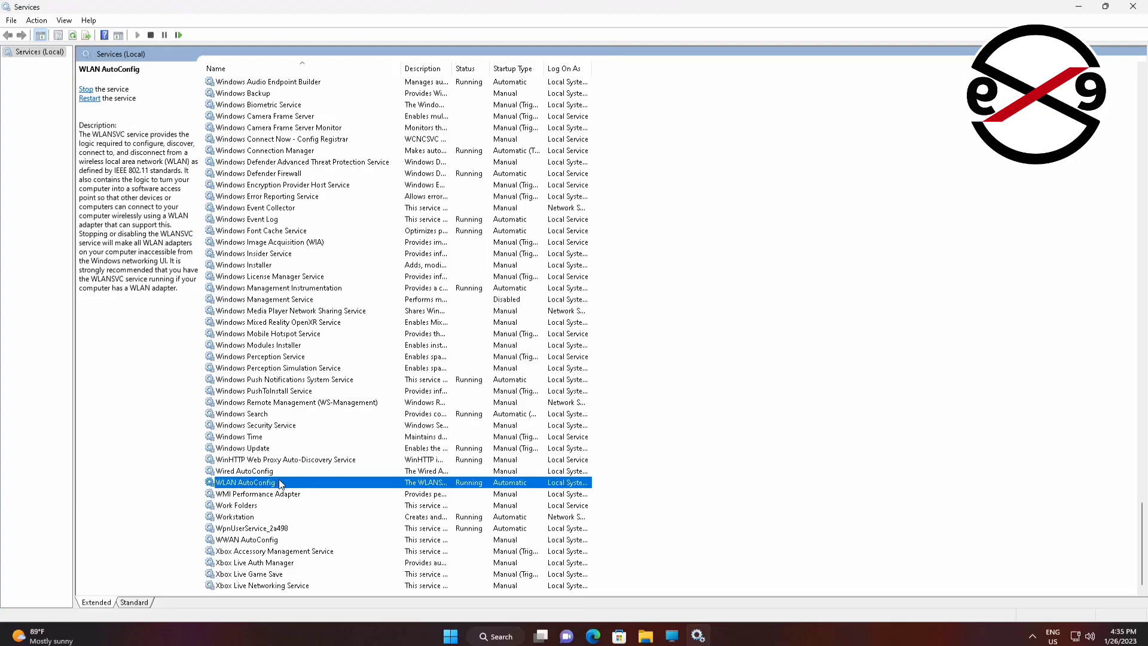
right_click(245, 482)
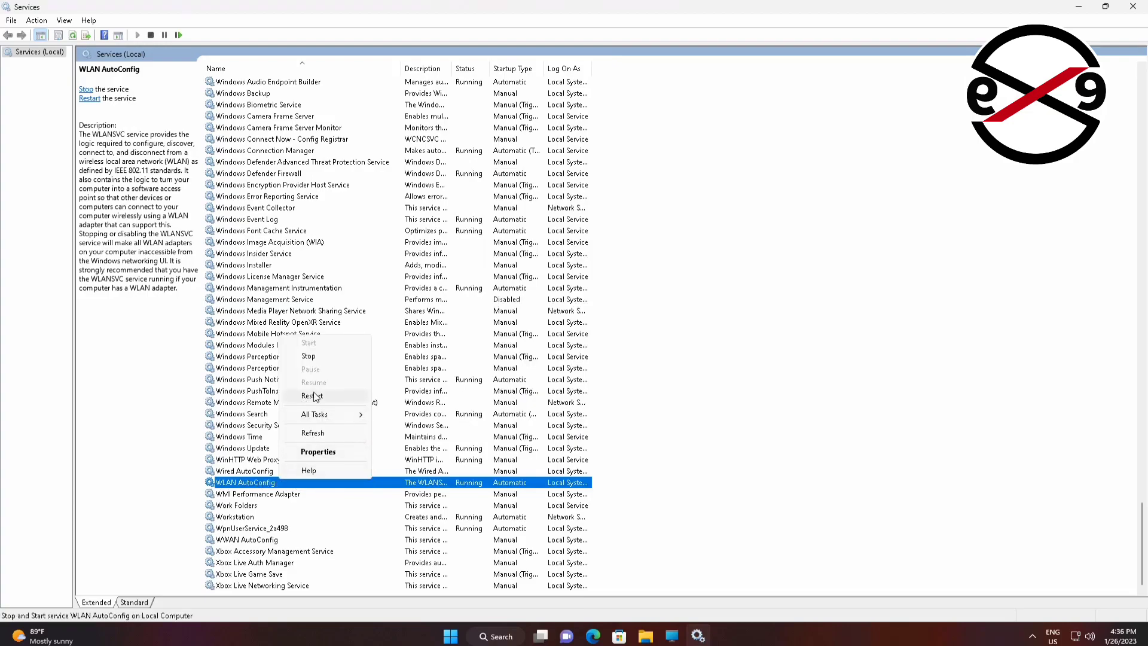
left_click(313, 395)
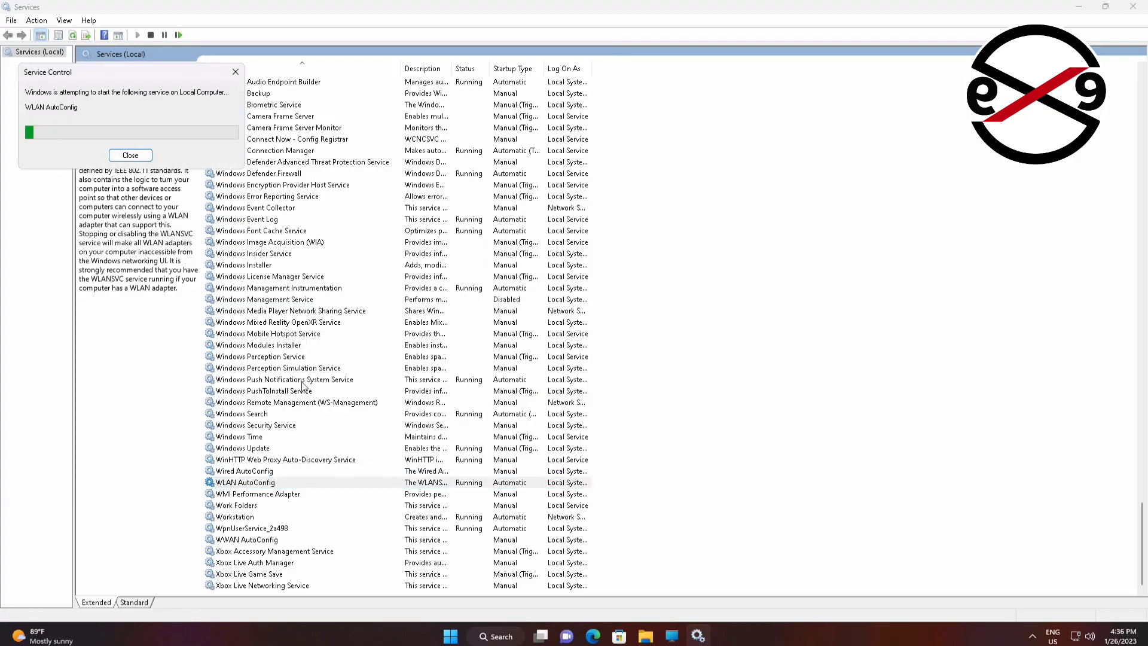
left_click(131, 154)
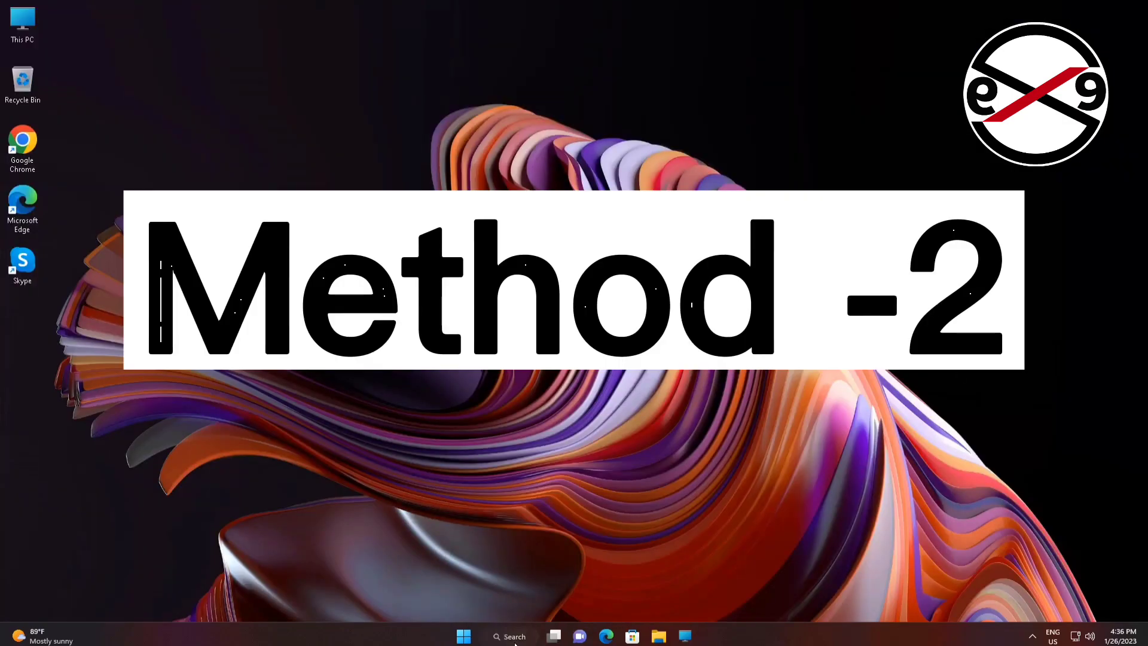
- Search for 'cmd' and run Command Prompt as administrator
left_click(509, 636)
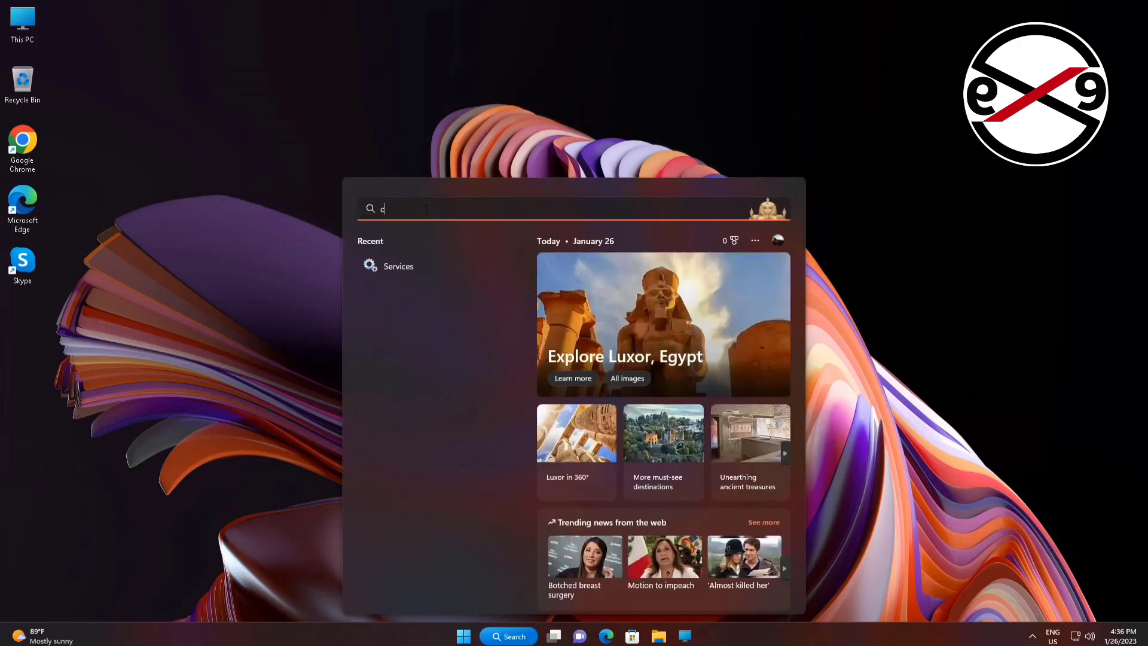
type("md")
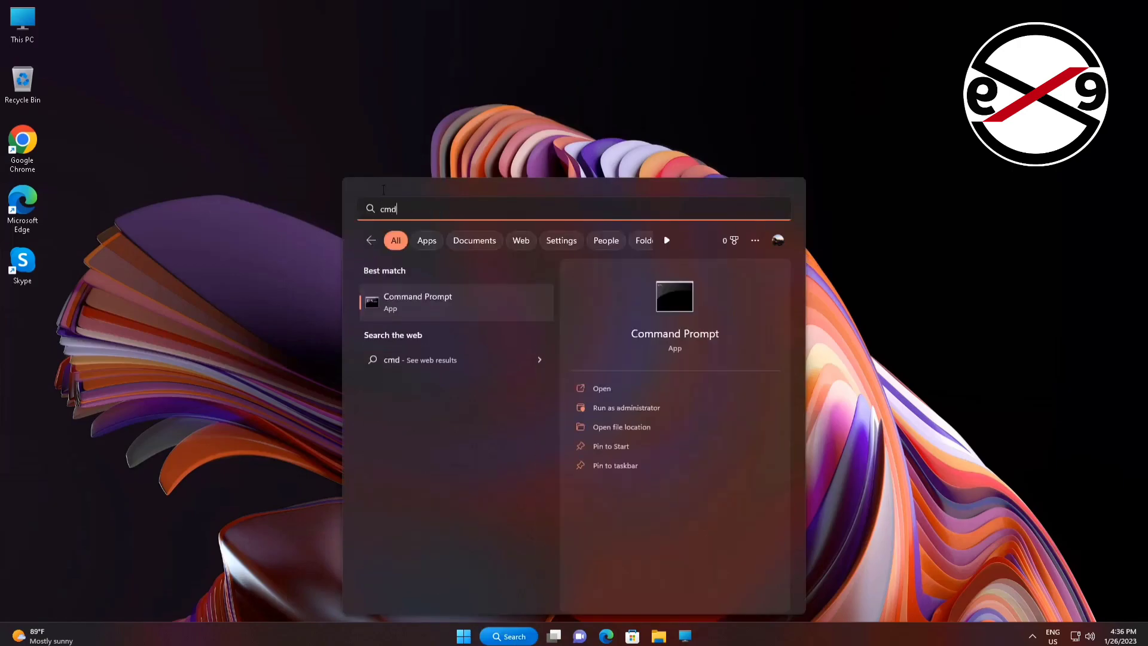
mouse_move(476, 318)
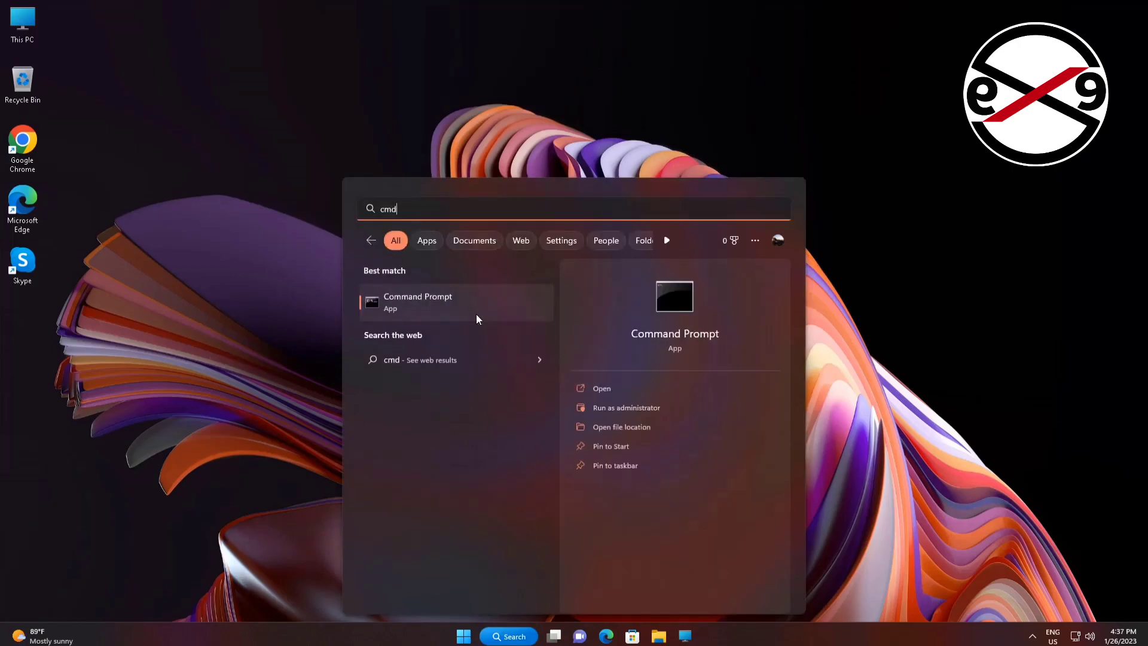
left_click(627, 407)
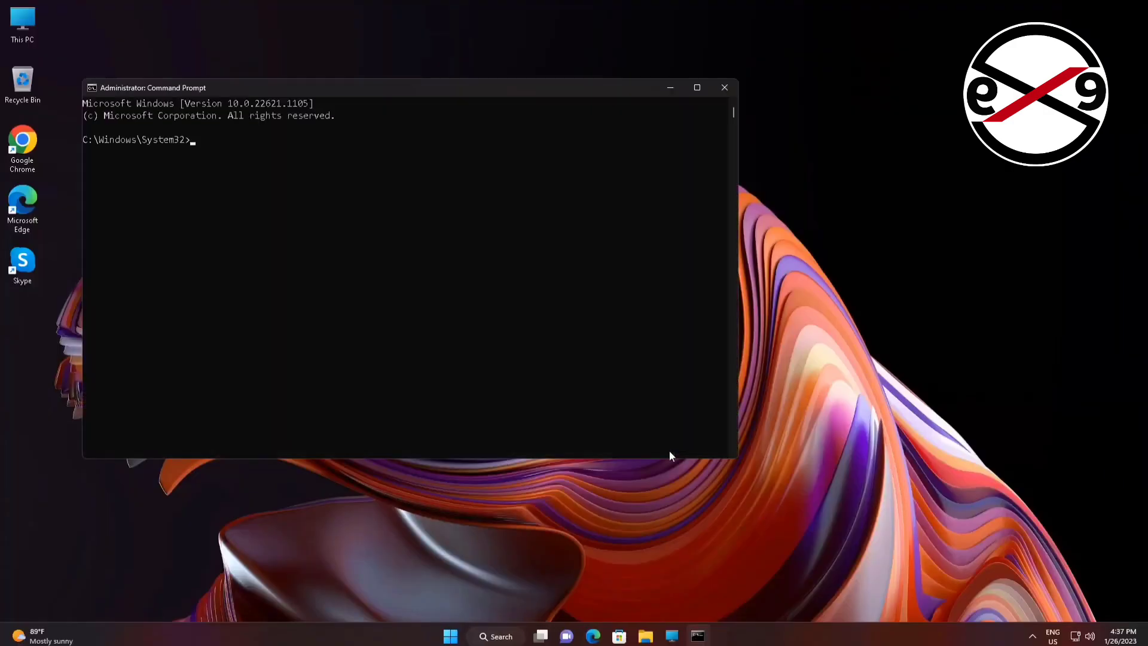
- Reset the TCP/IP stack with 'netsh int ip reset'
type("n")
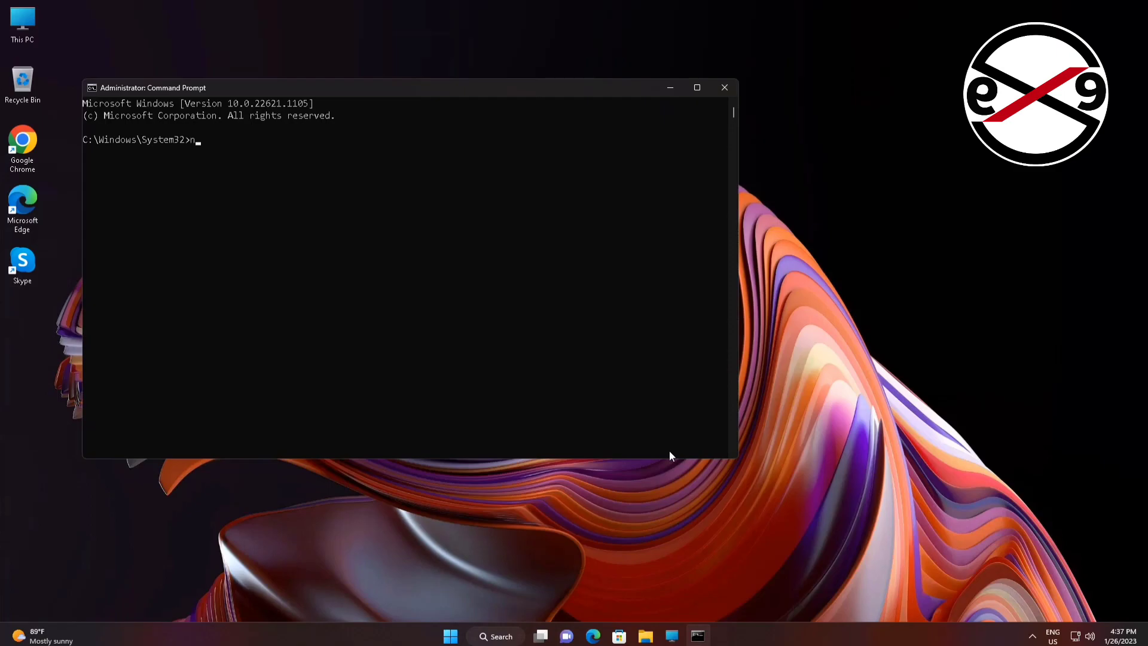
type("etsh int")
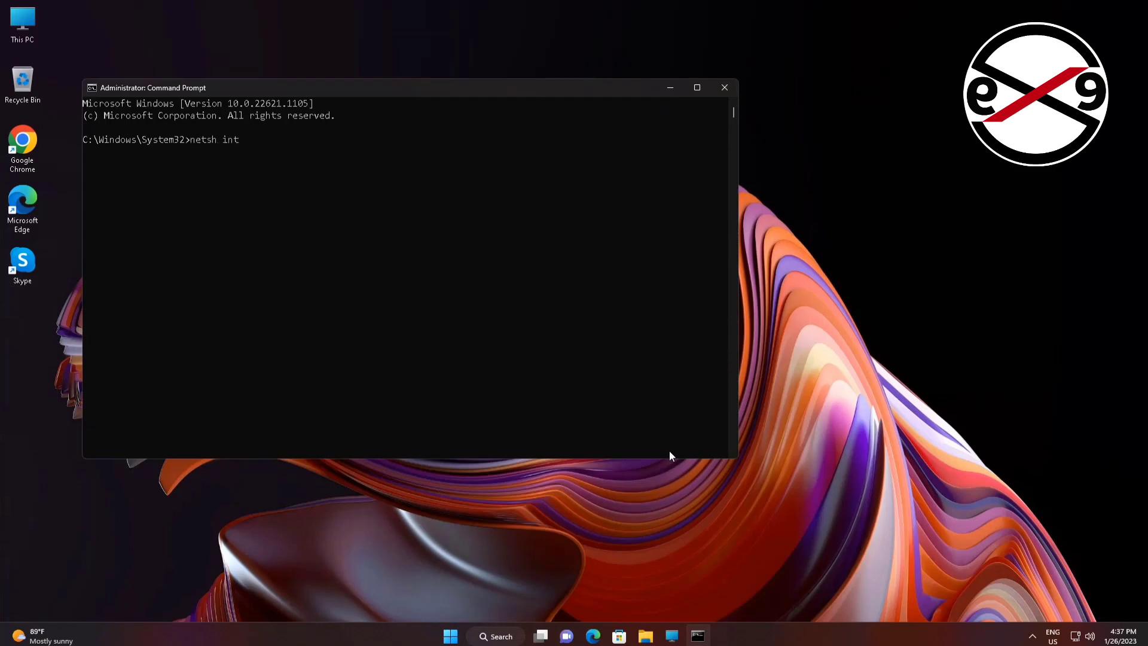
type("ip reset")
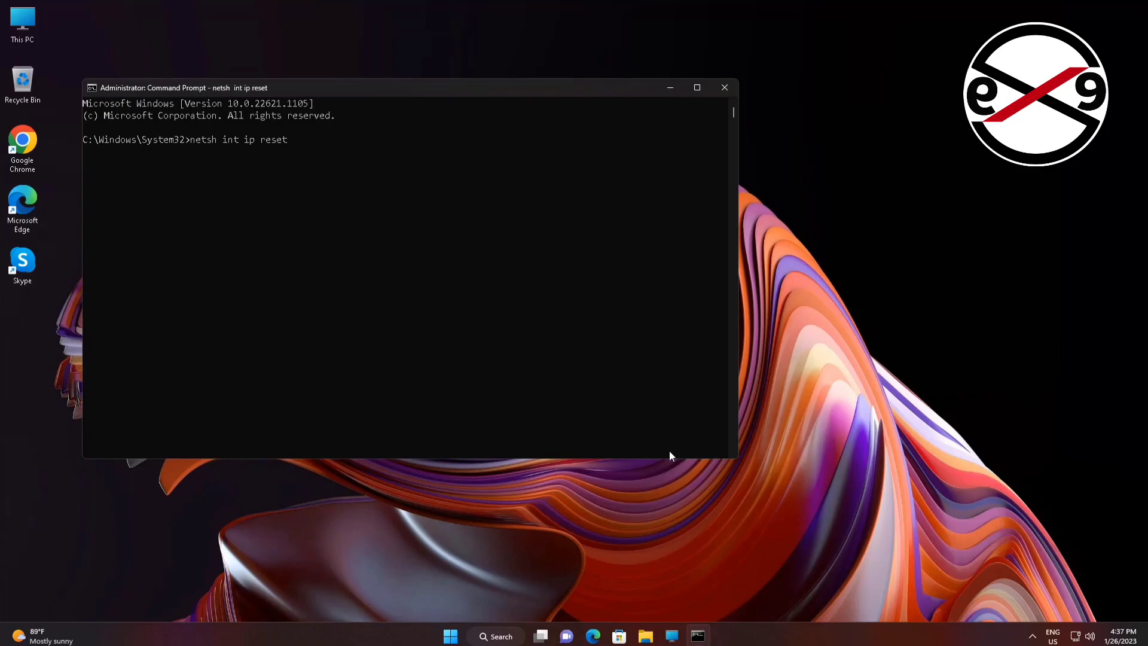
key("Enter")
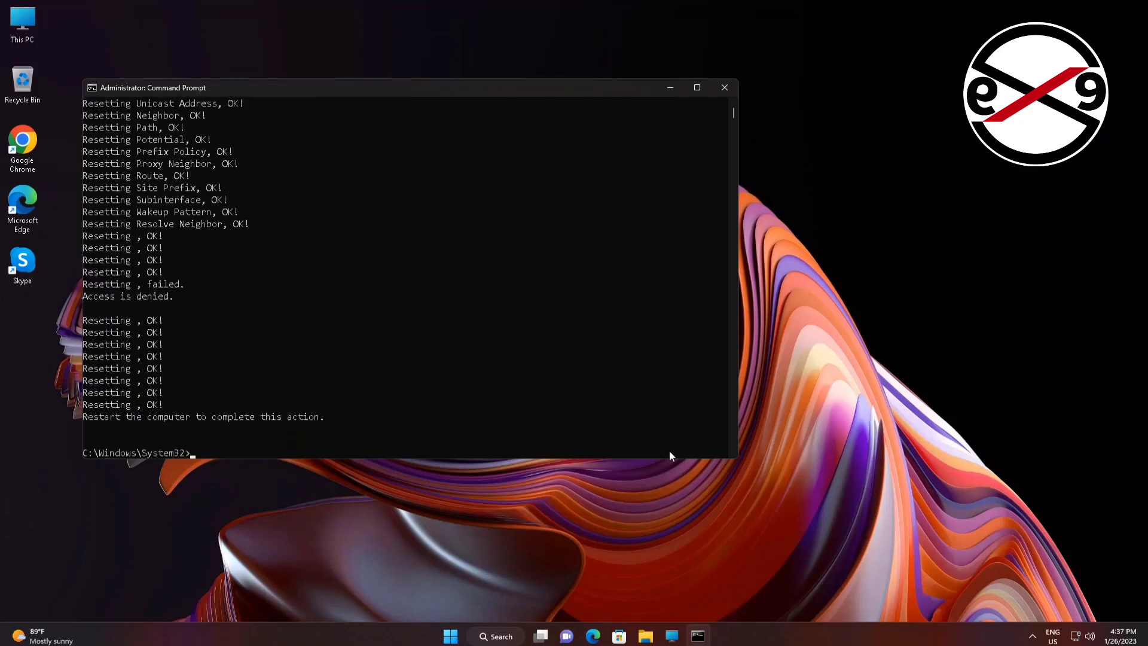
- Reset Windows Firewall with 'netsh advfirewall reset' and enter the 'netsh winsock reset' command
type("netsh")
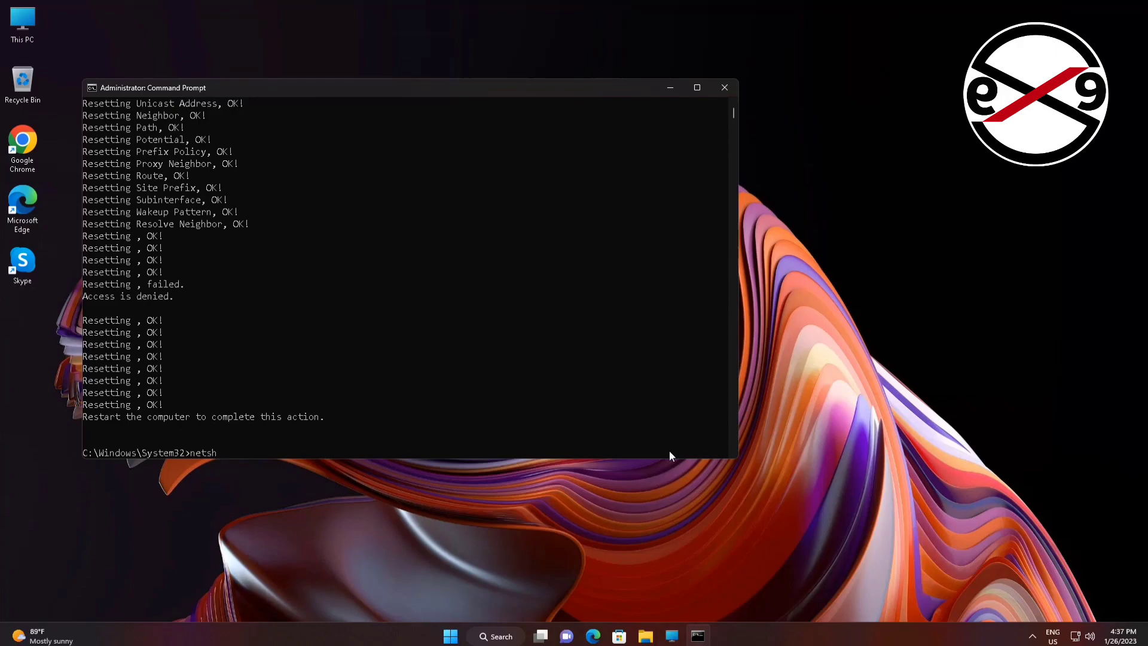
type("advfirewall")
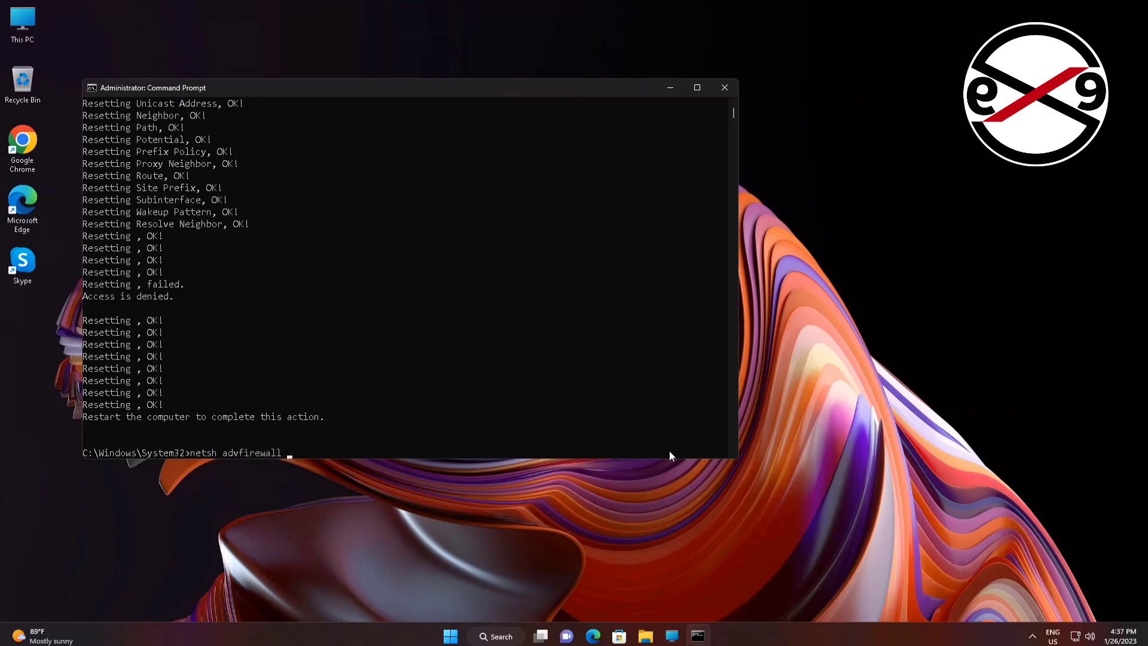
key("enter")
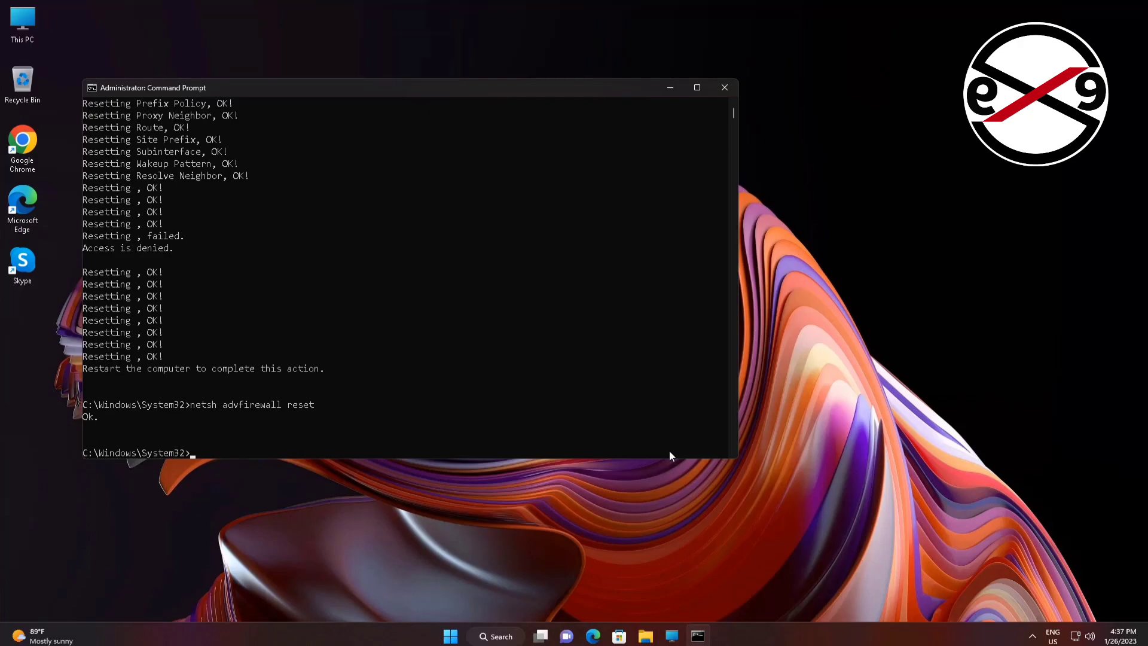
type("netsh")
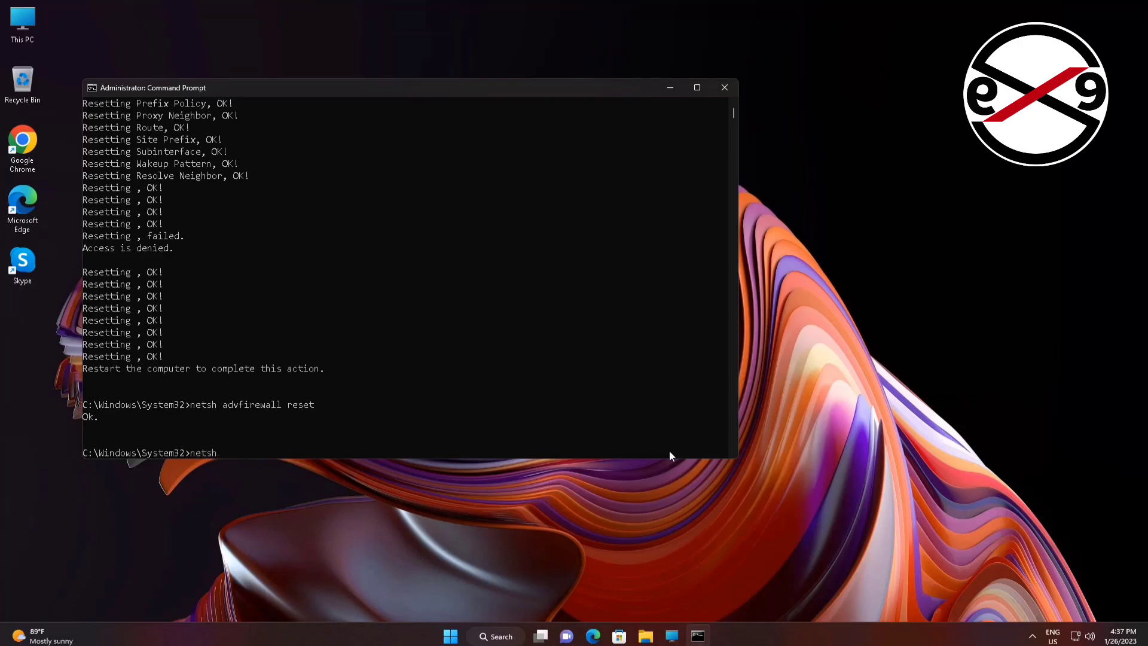
type("winsock reset")
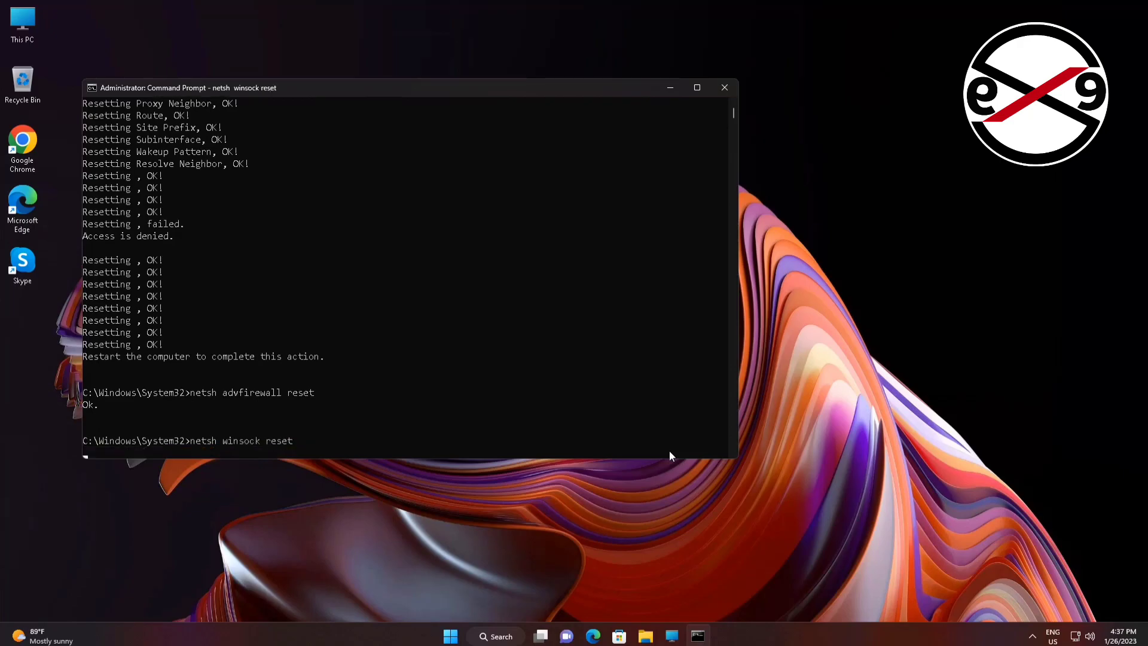
- Run the Winsock reset and release the IP address with 'ipconfig /release'
key("enter")
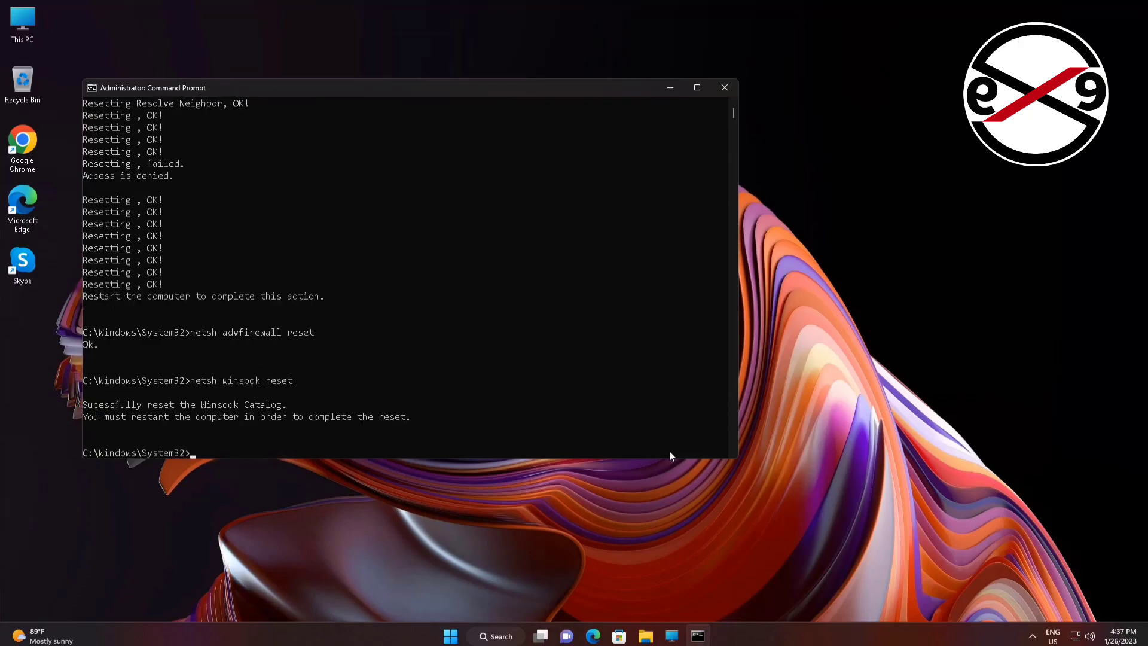
type("ipconfig")
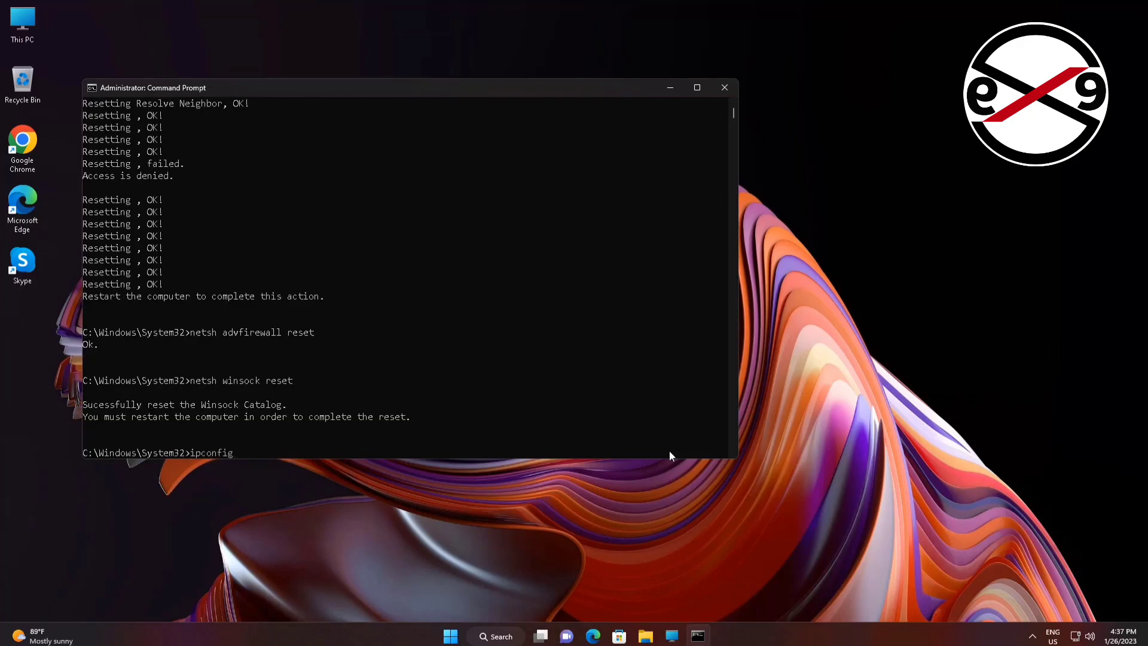
type("/")
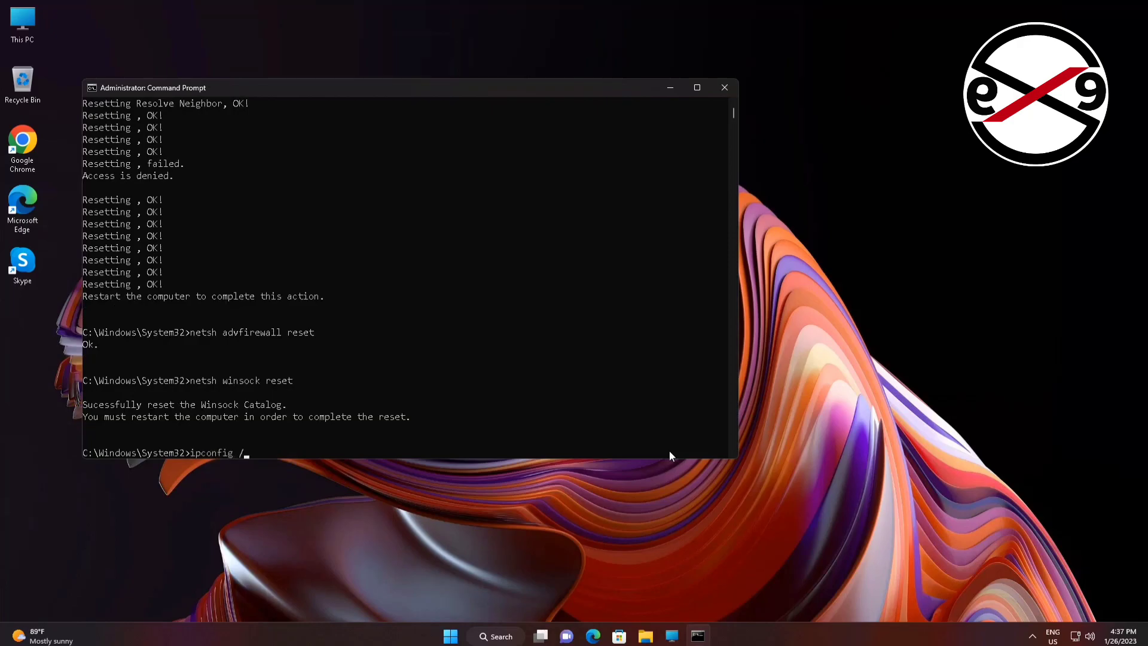
type("release")
type("i")
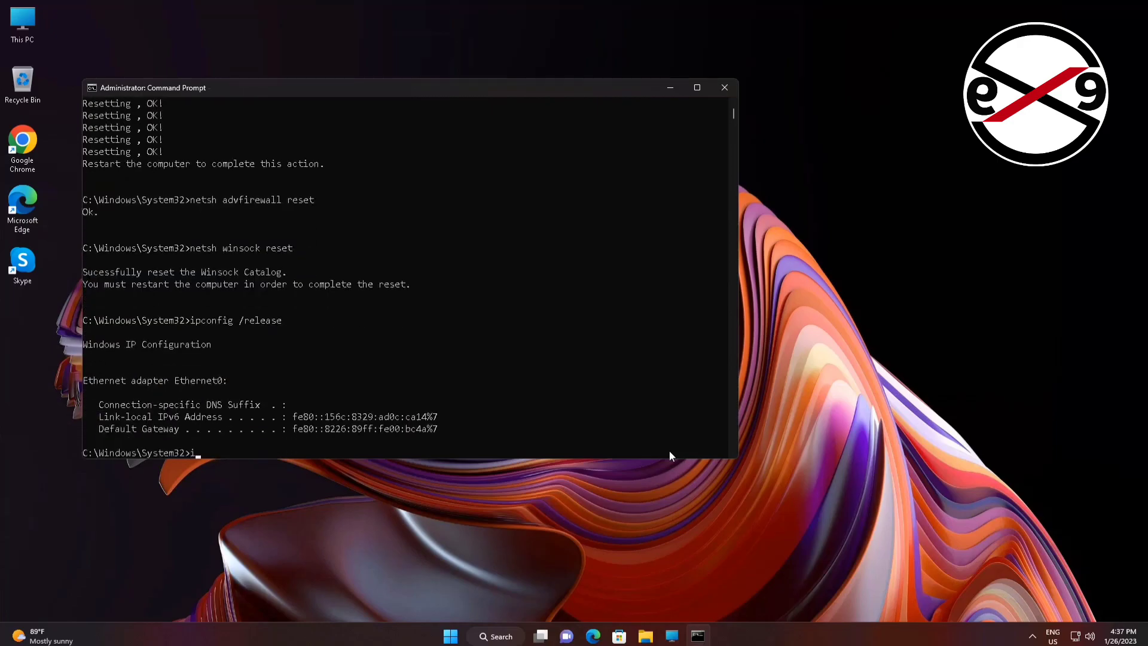
- Renew the IP address, allow Edge through the firewall, and flush DNS
type("pconfig /renew")
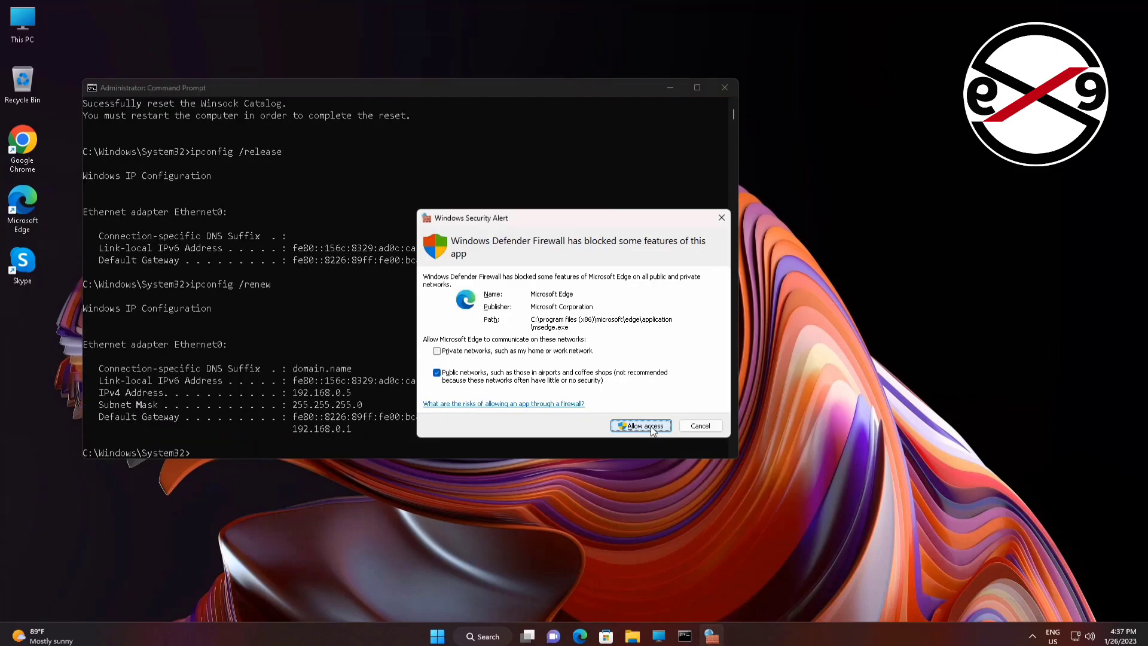
left_click(640, 425)
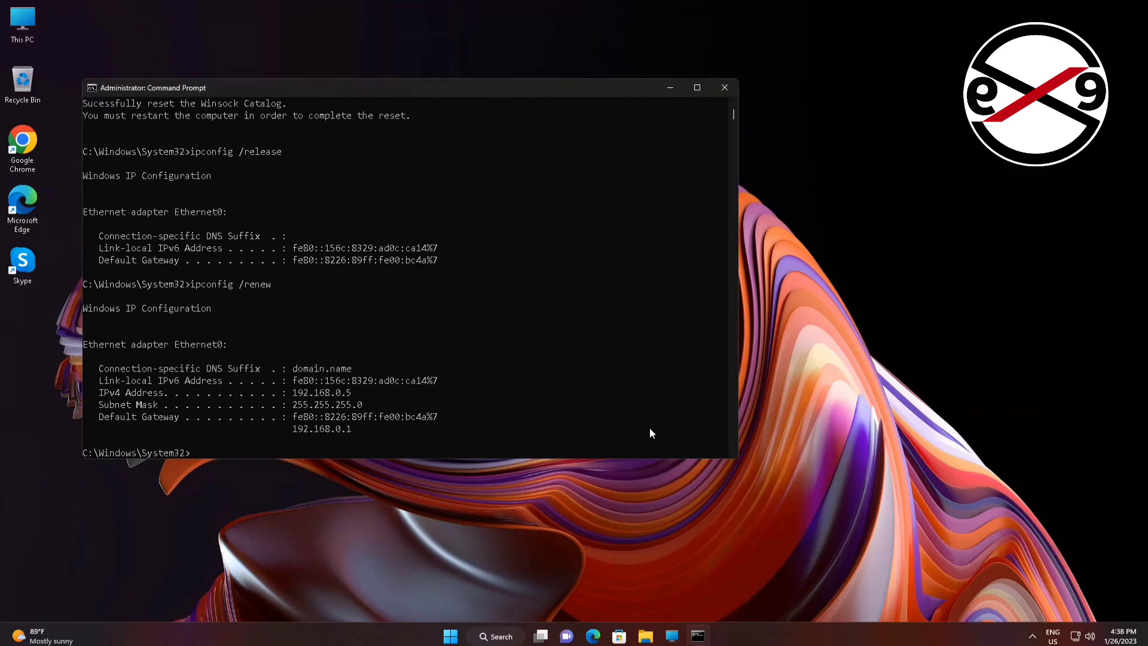
mouse_move(480, 425)
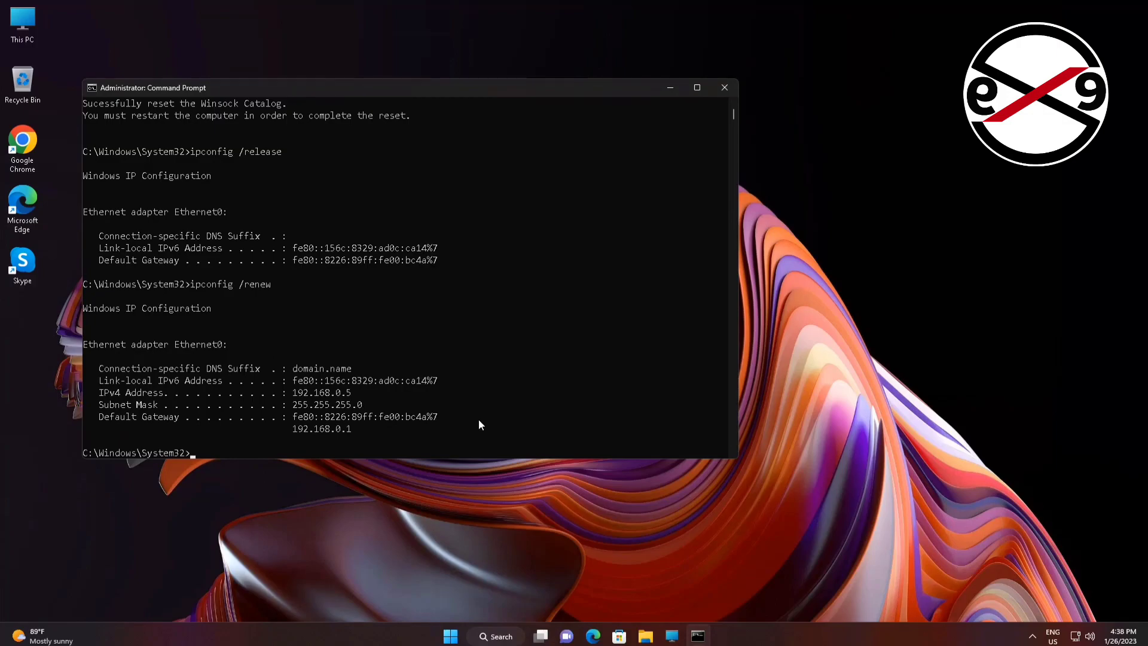
type("ipconfig")
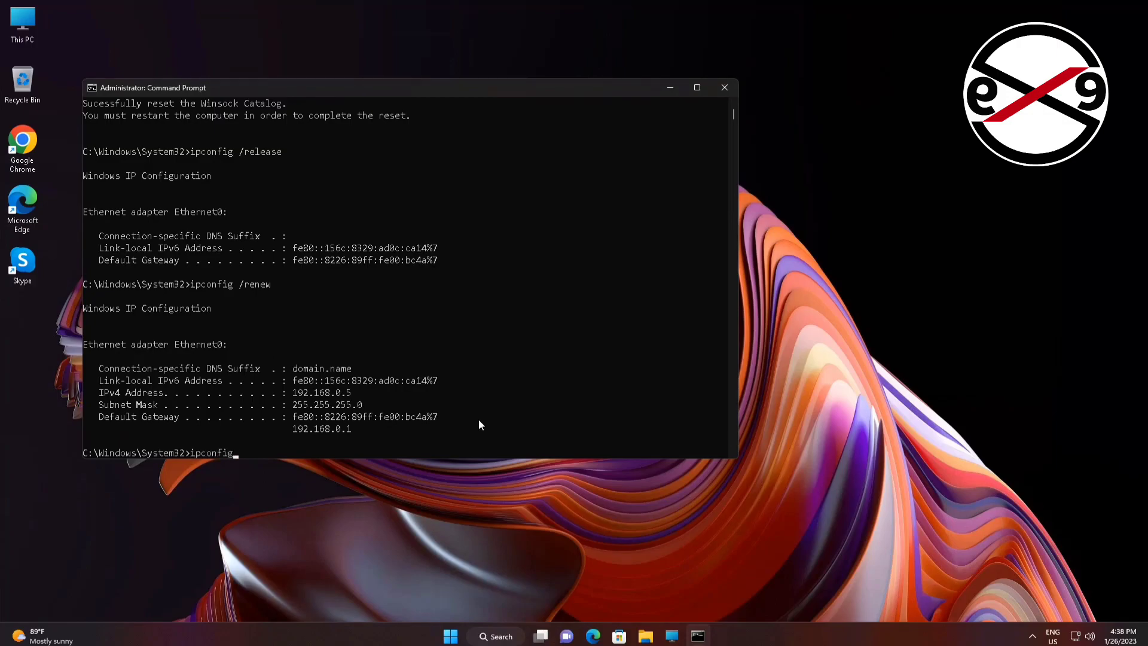
type("/flushdn")
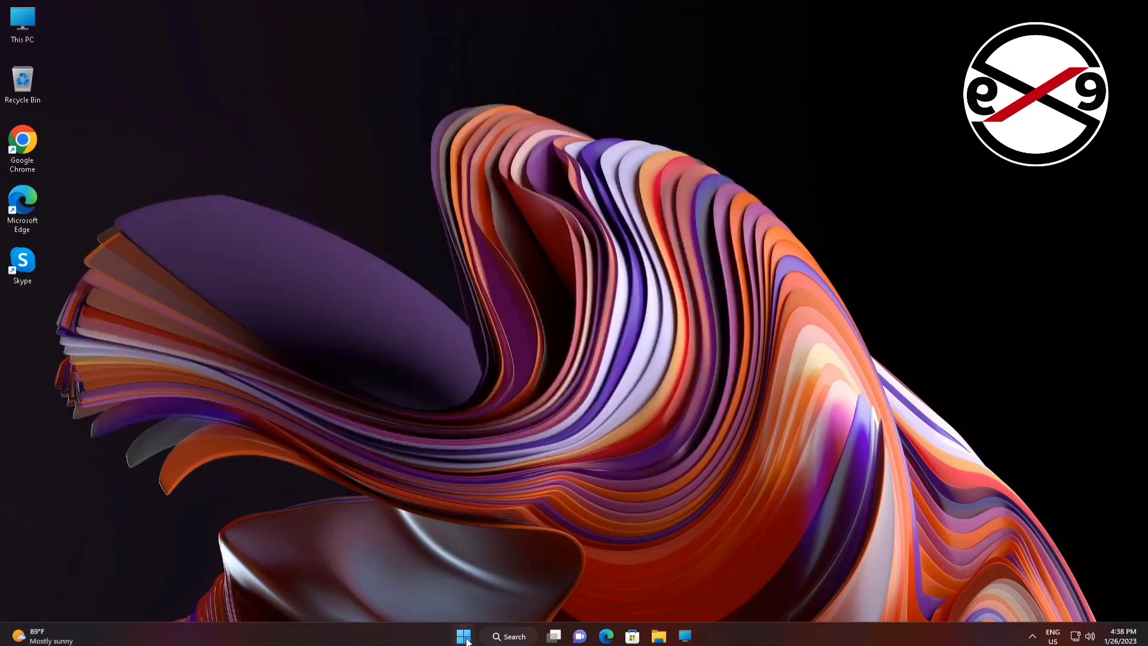
- Reinstall the Intel 82574L Gigabit adapter driver from the compatible drivers list
left_click(464, 635)
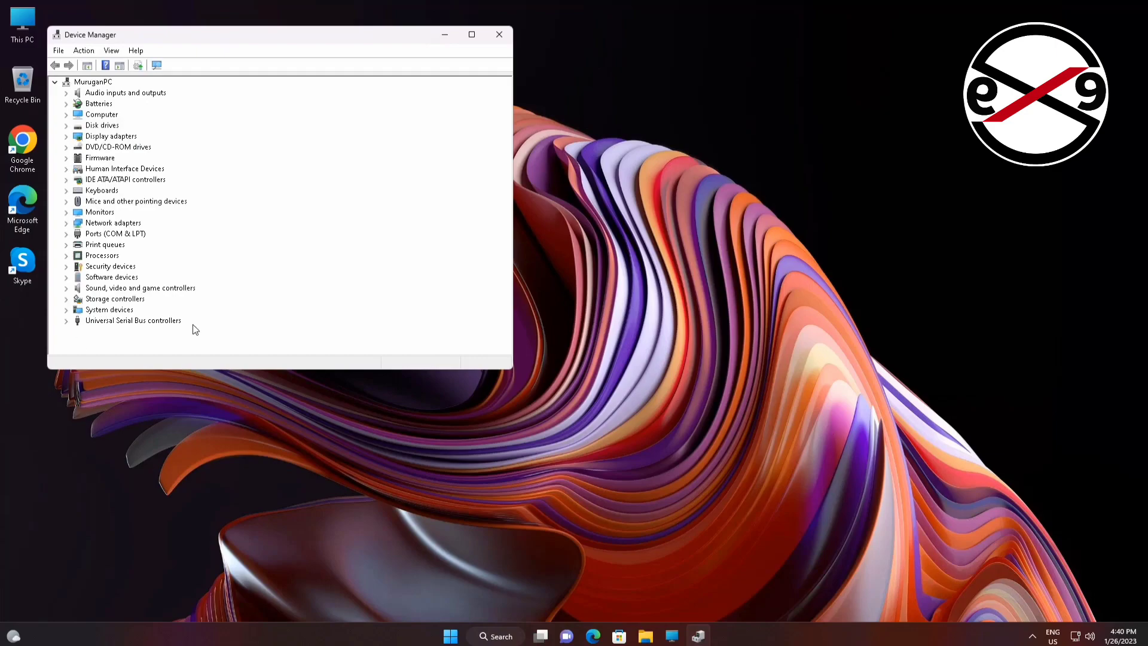
mouse_move(124, 223)
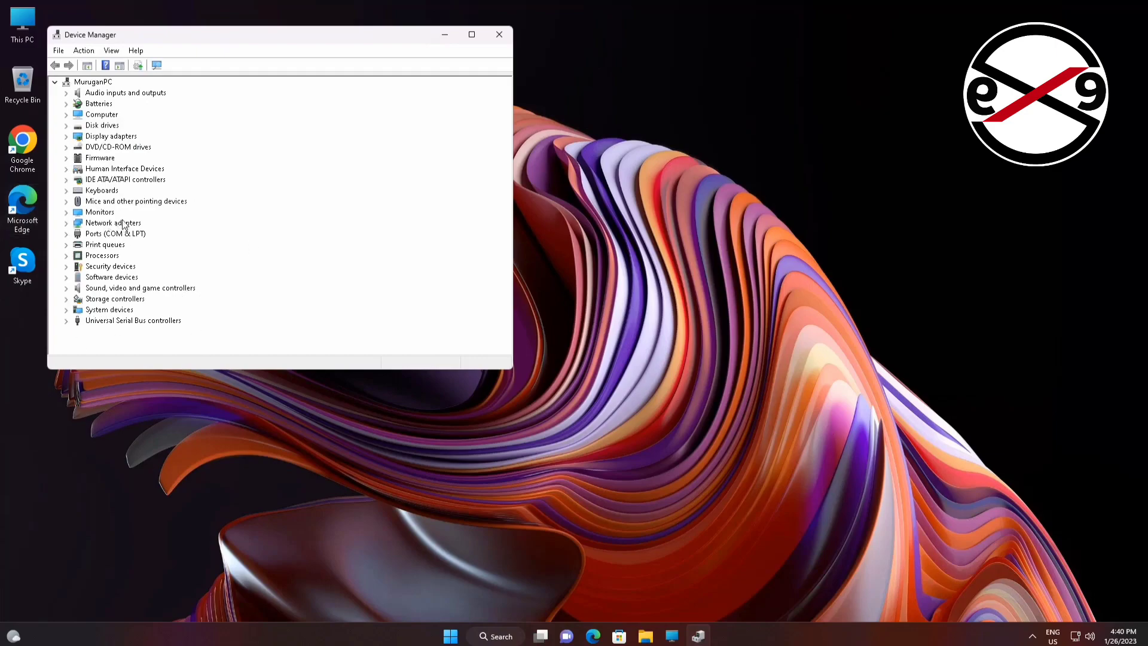
left_click(113, 223)
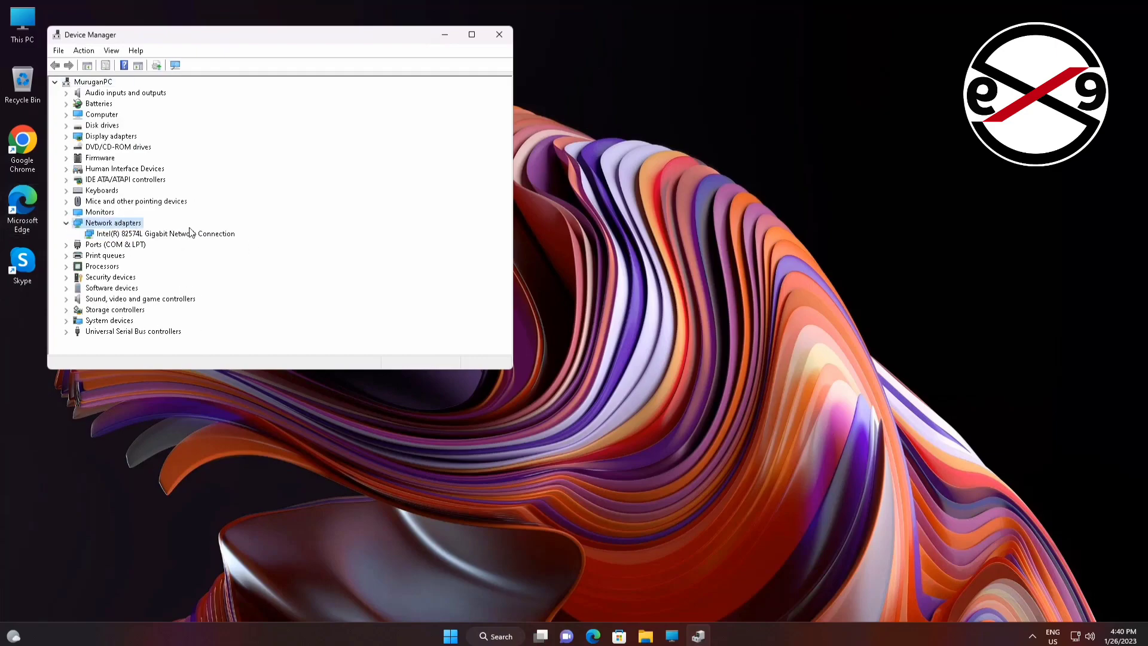
right_click(160, 232)
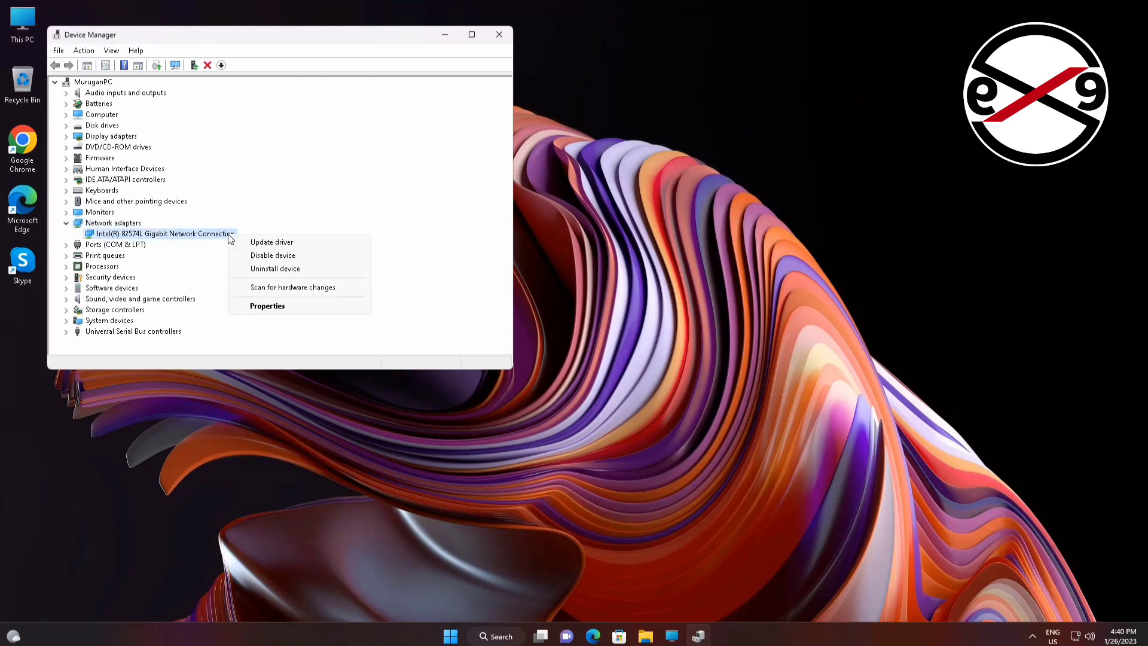
left_click(286, 249)
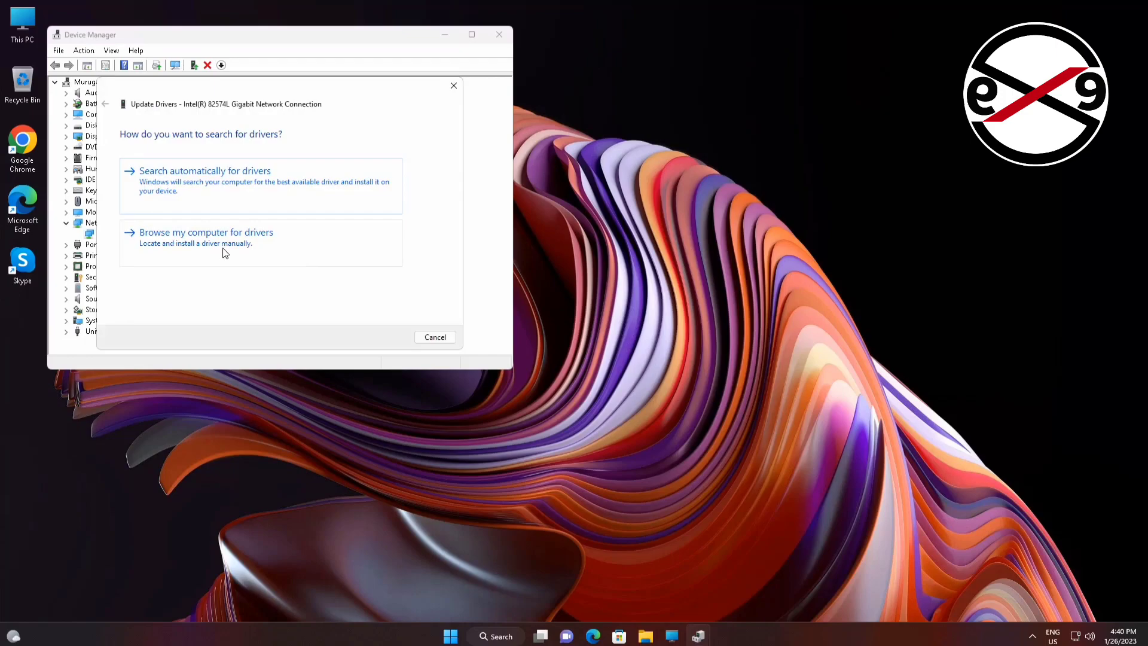
left_click(206, 237)
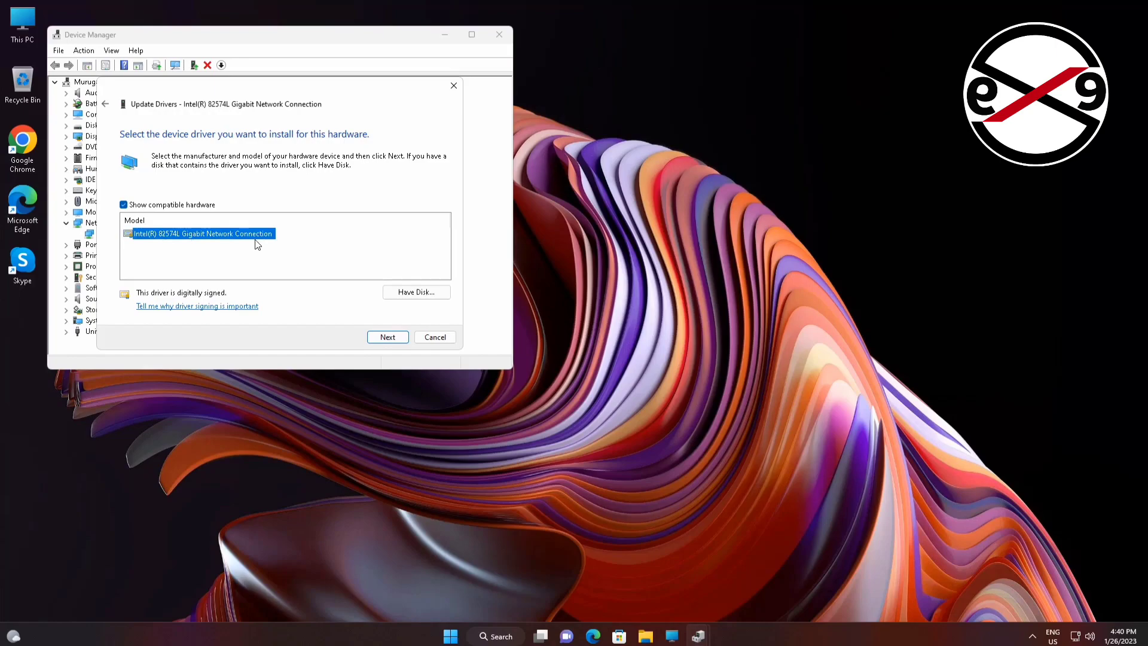
mouse_move(305, 261)
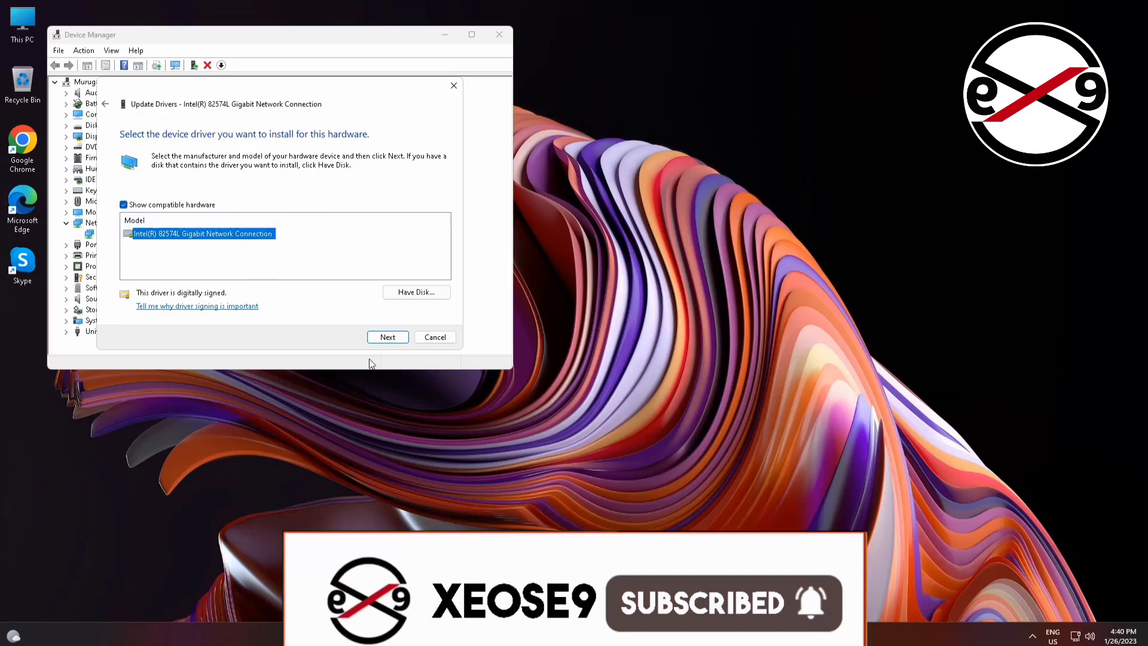
left_click(388, 337)
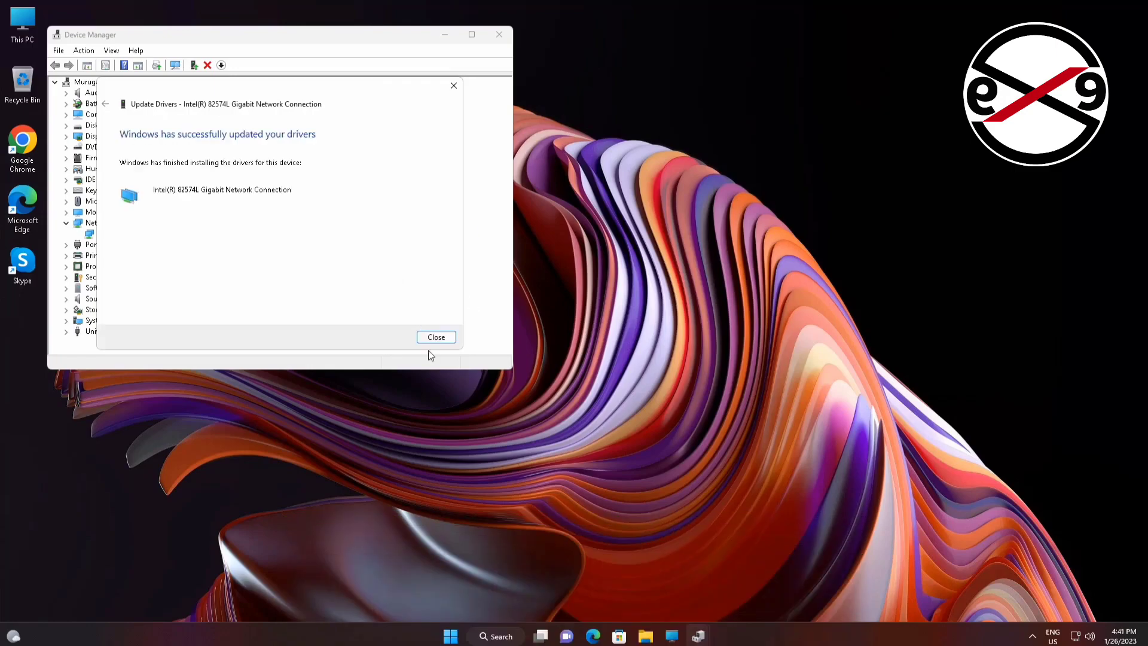
left_click(436, 336)
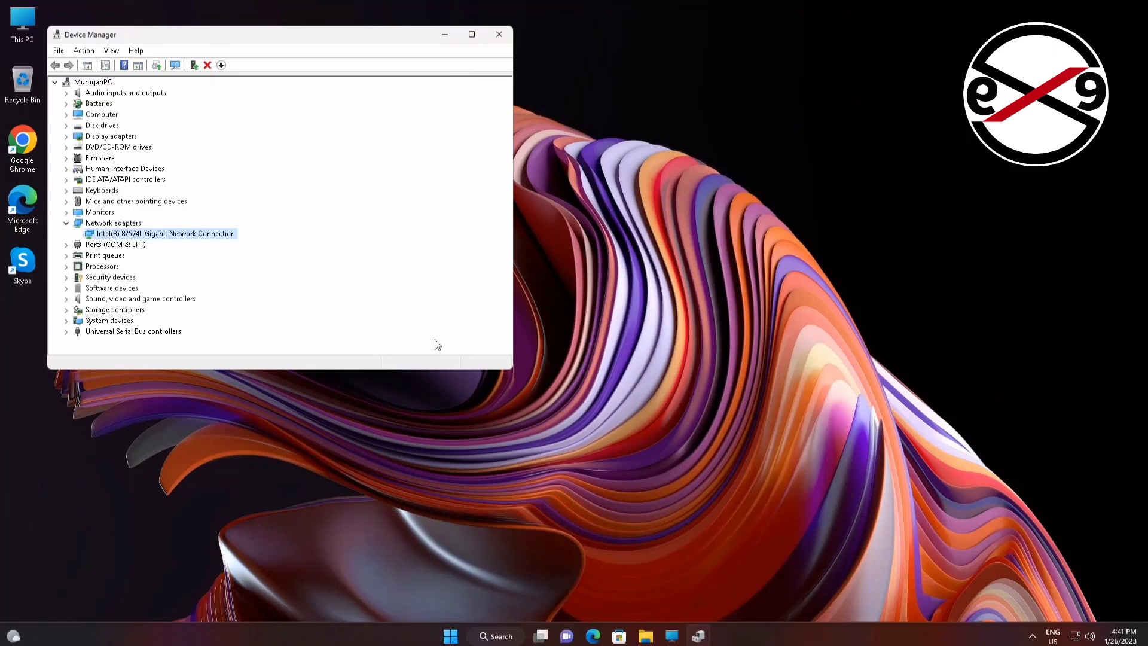
- Reopen Device Manager from the Start button's quick-access menu
left_click(498, 35)
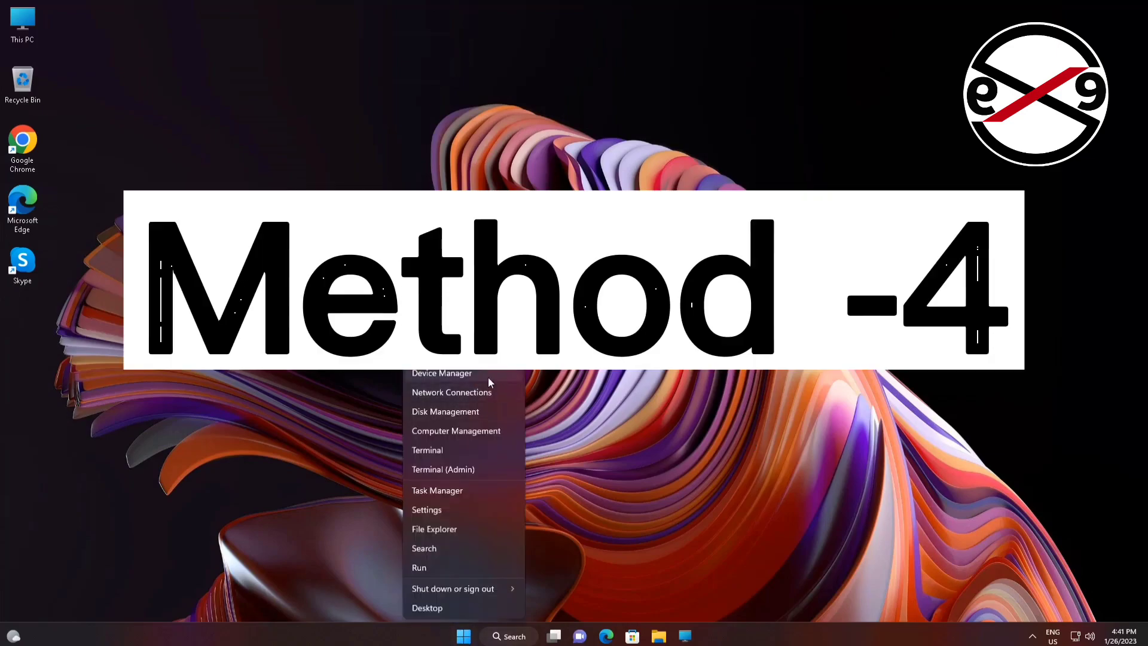
left_click(441, 373)
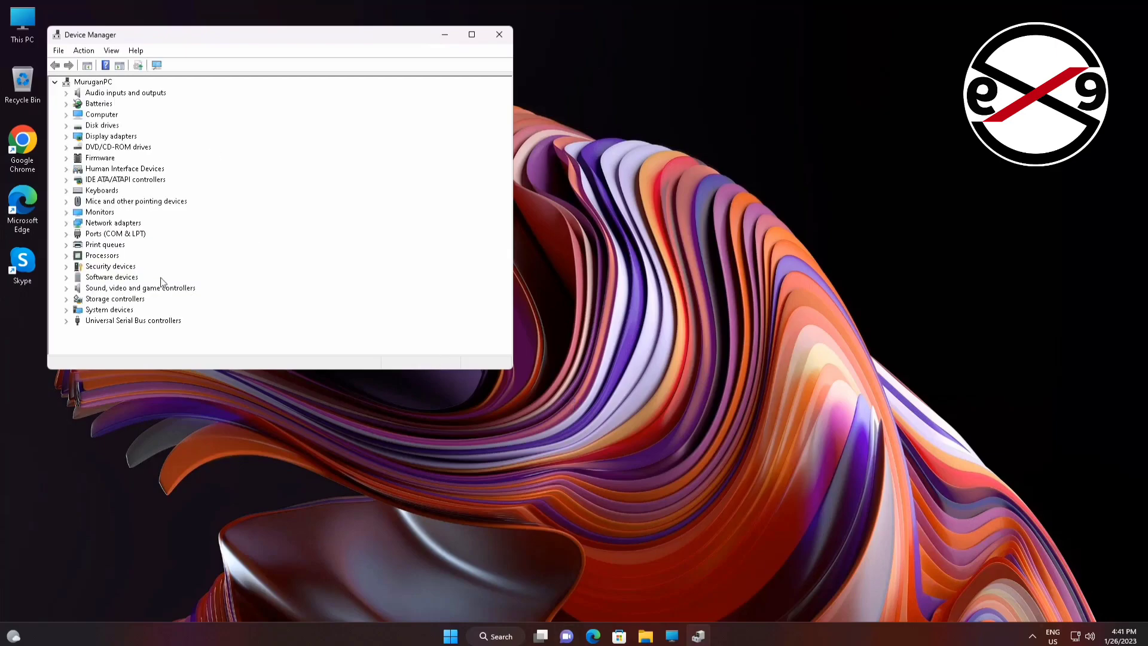
- Disable and re-enable the Intel 82574L network adapter, then close Device Manager
left_click(113, 222)
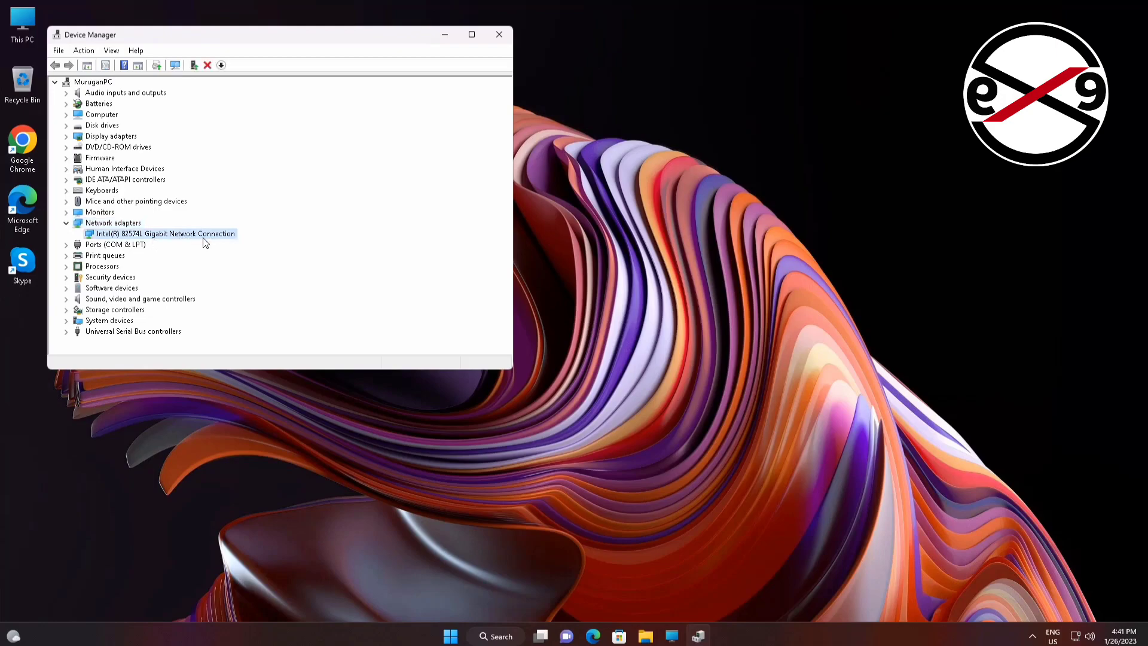
right_click(161, 233)
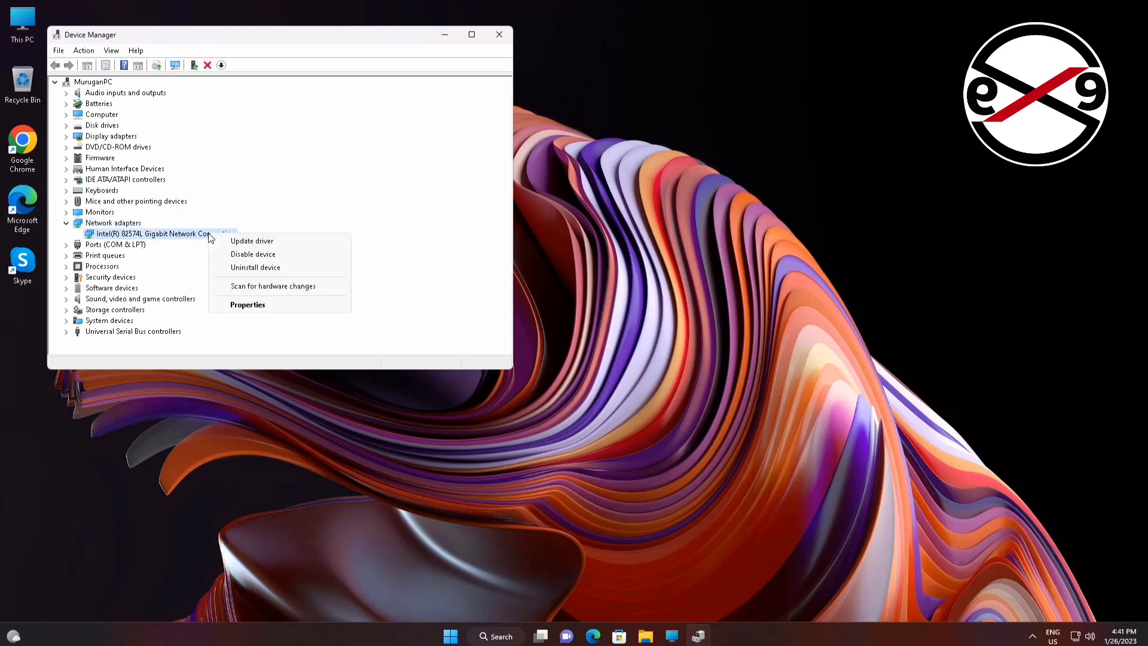
left_click(253, 255)
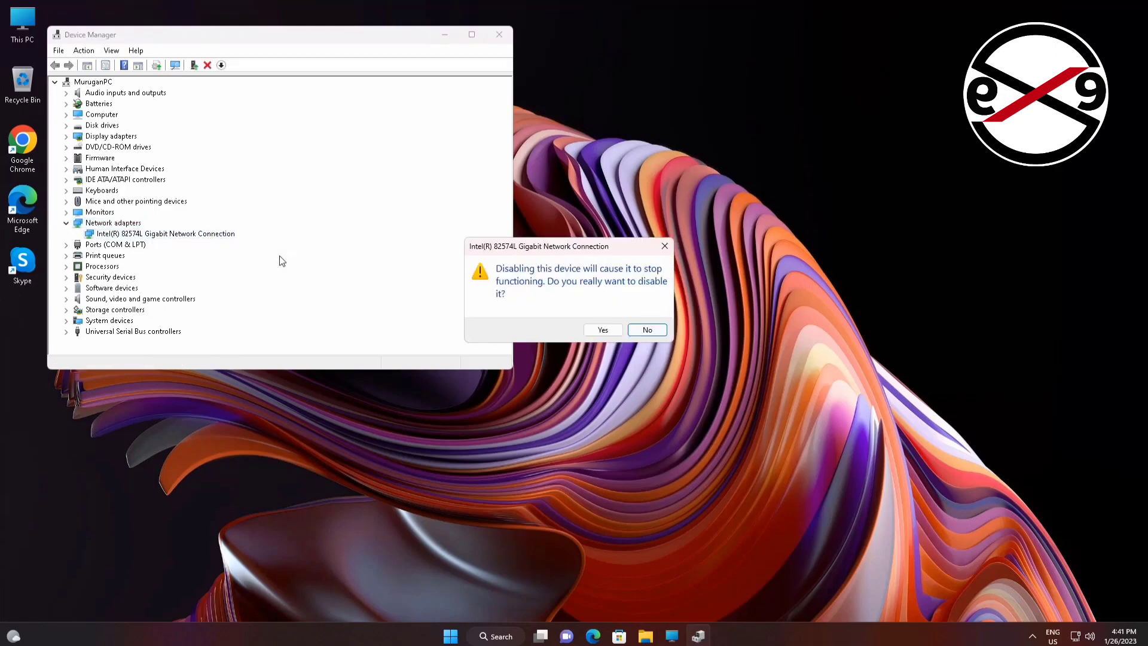
left_click(647, 329)
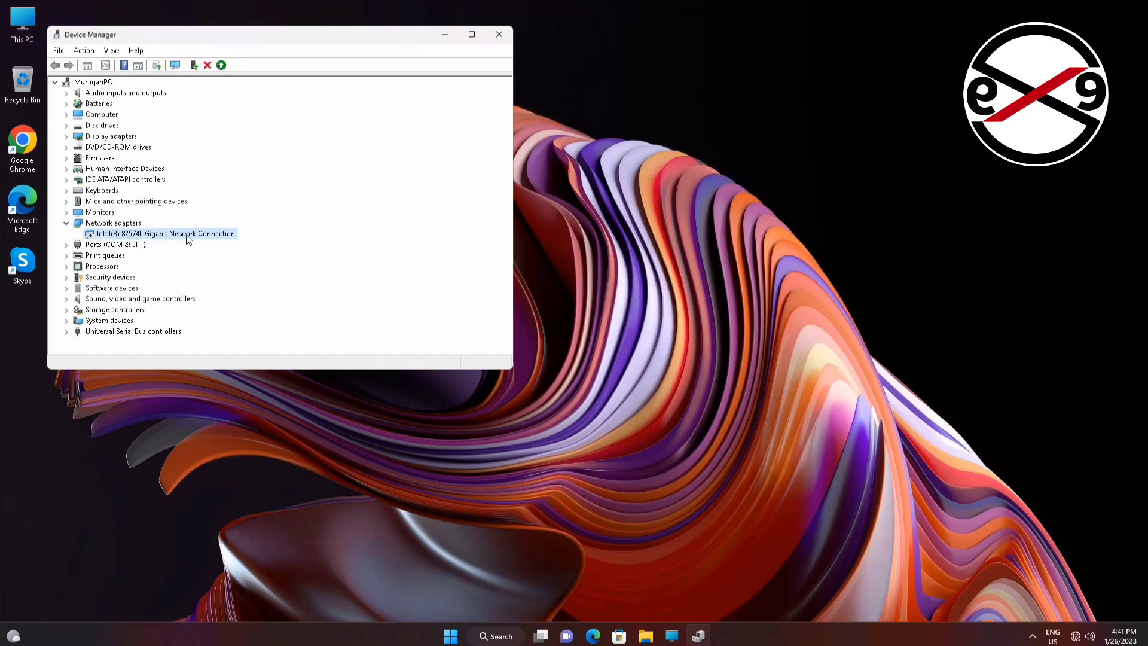
mouse_move(228, 262)
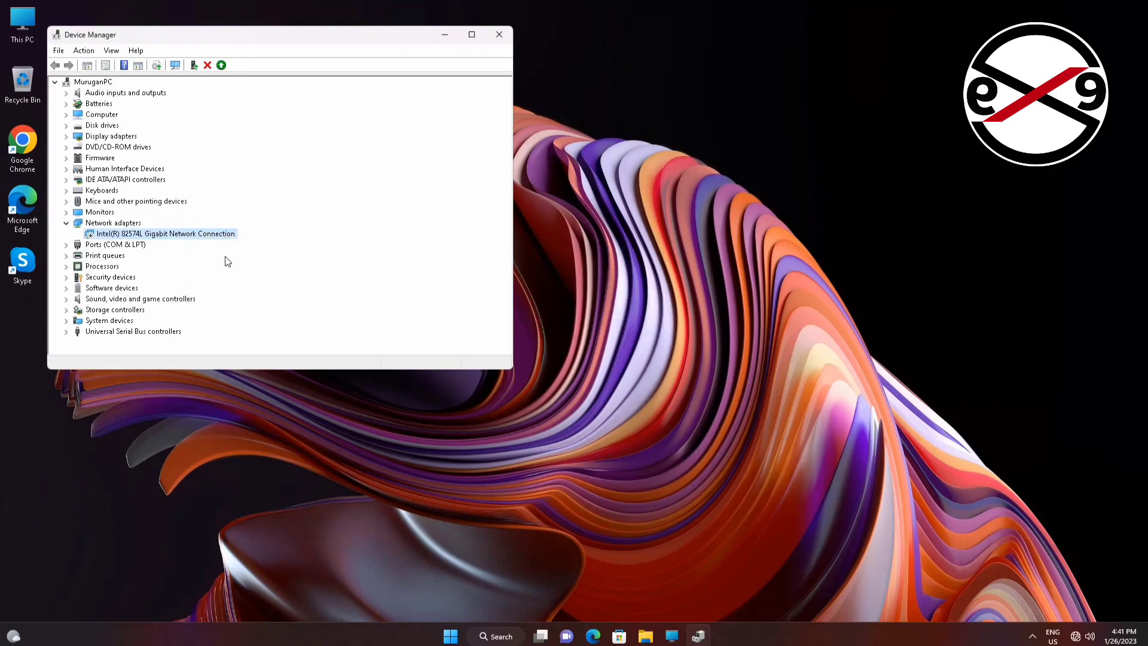
left_click(221, 65)
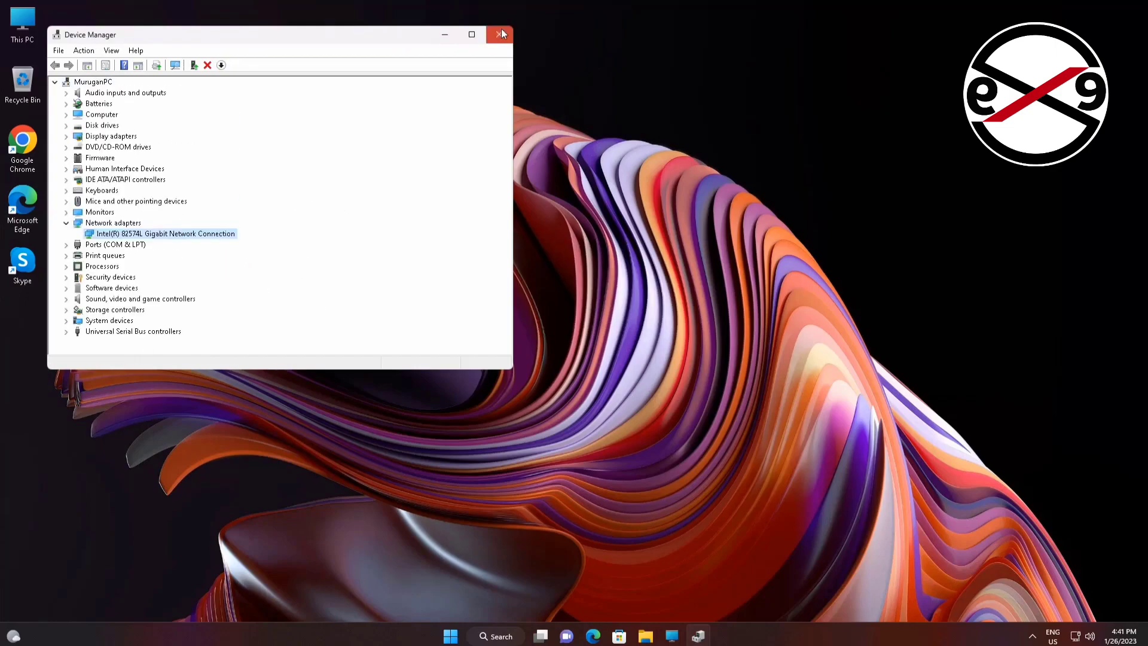
left_click(500, 34)
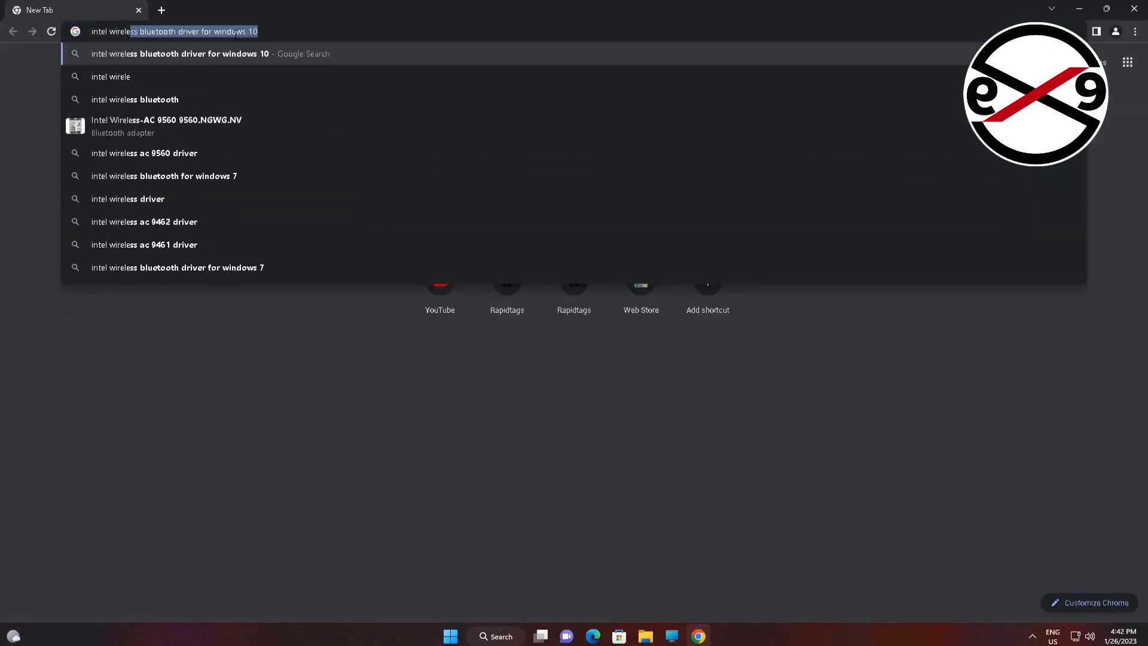
- Search 'intel wireless ac 9560' and open its Wi-Fi driver download options on Intel's site
type("intel wireless ac 9560")
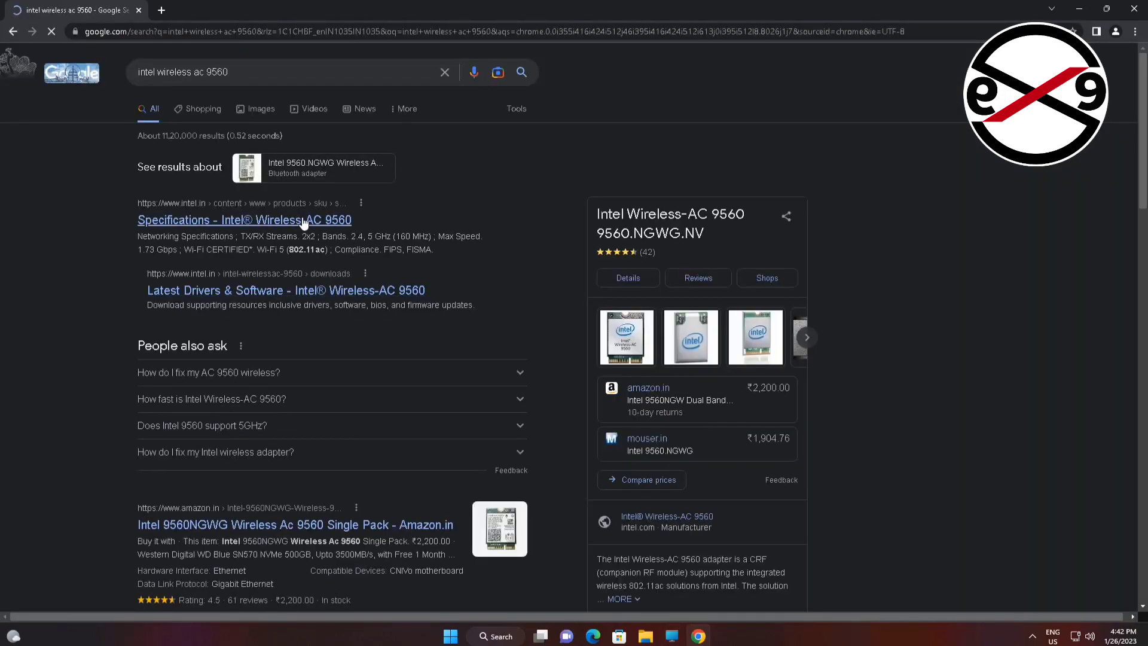
left_click(244, 219)
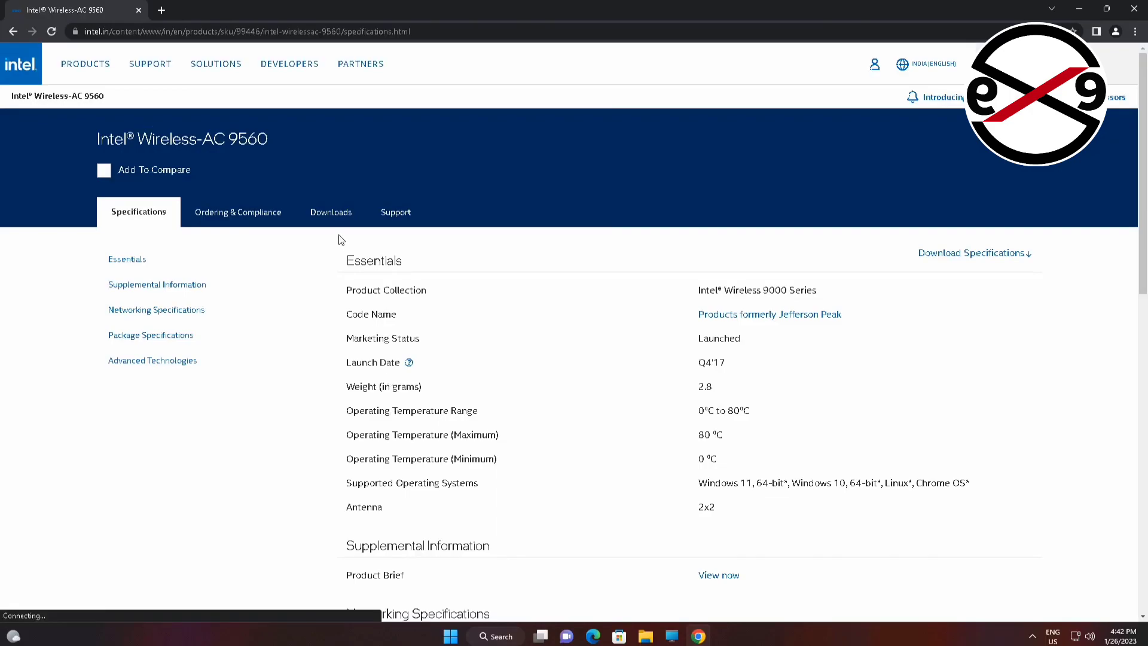
left_click(330, 211)
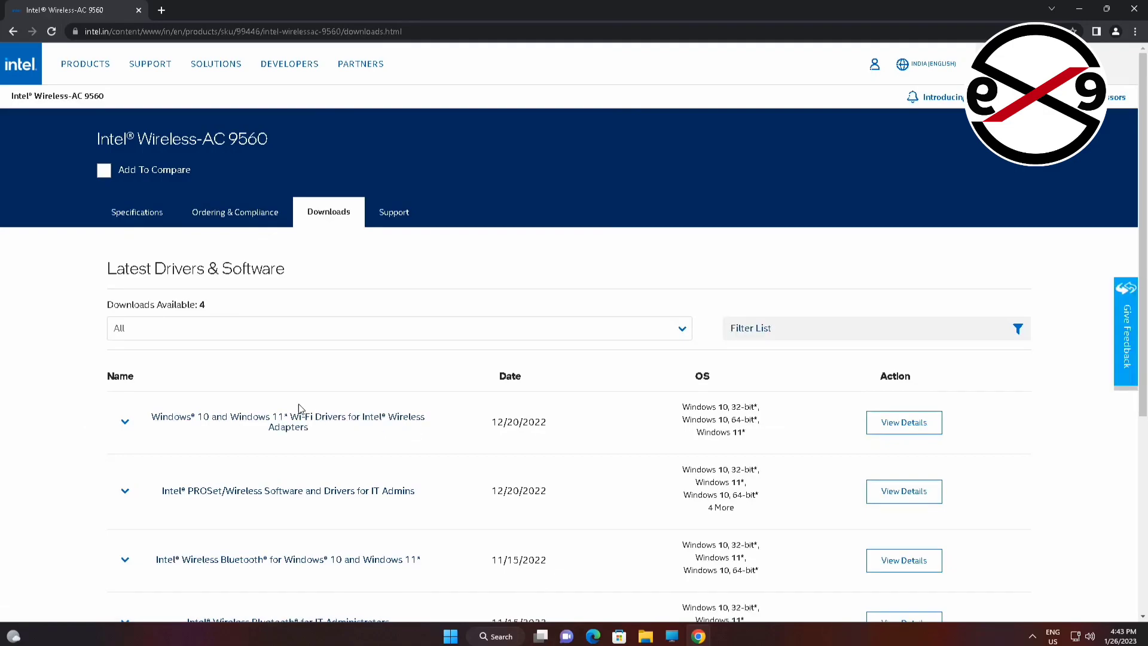
mouse_move(329, 419)
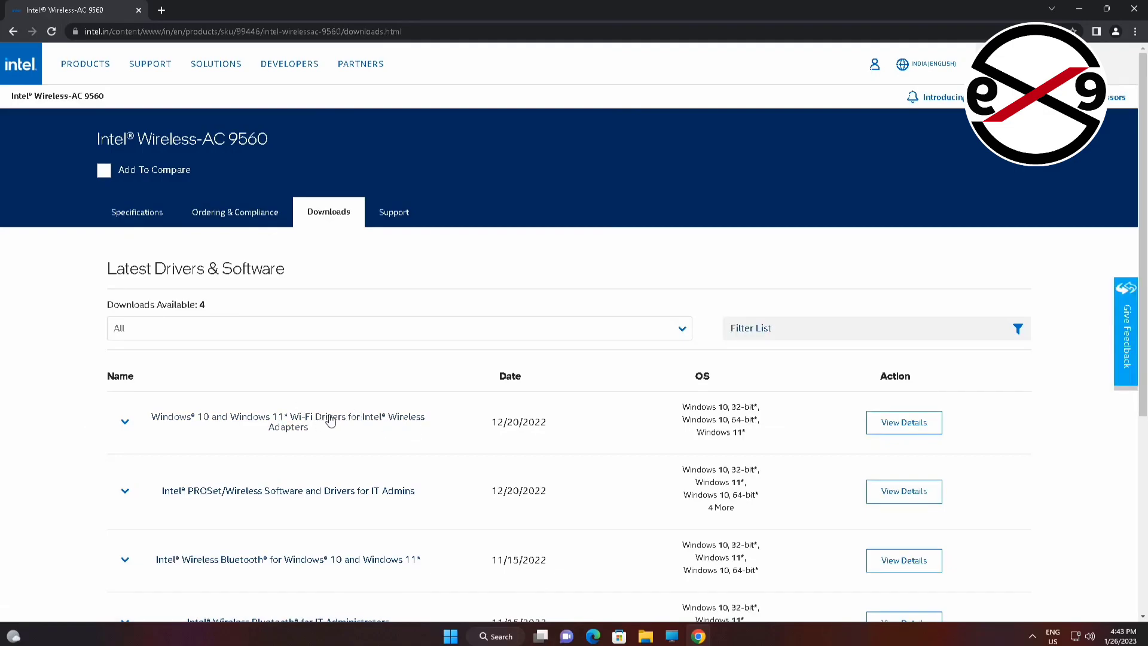
left_click_drag(326, 417, 307, 427)
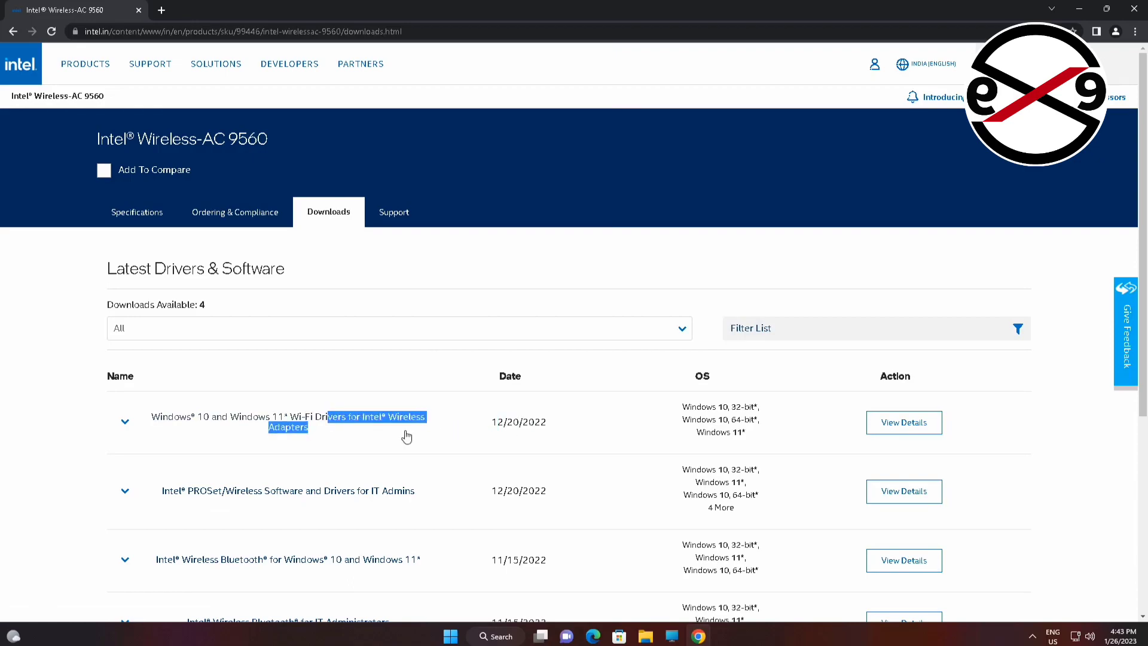
left_click(125, 421)
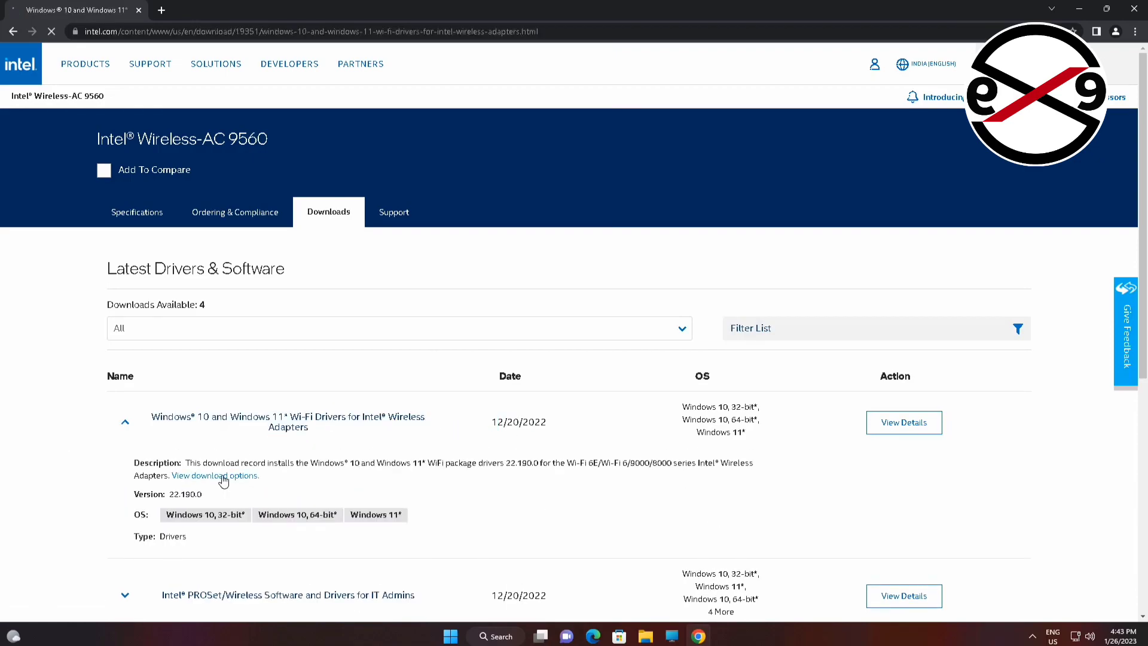
left_click(216, 475)
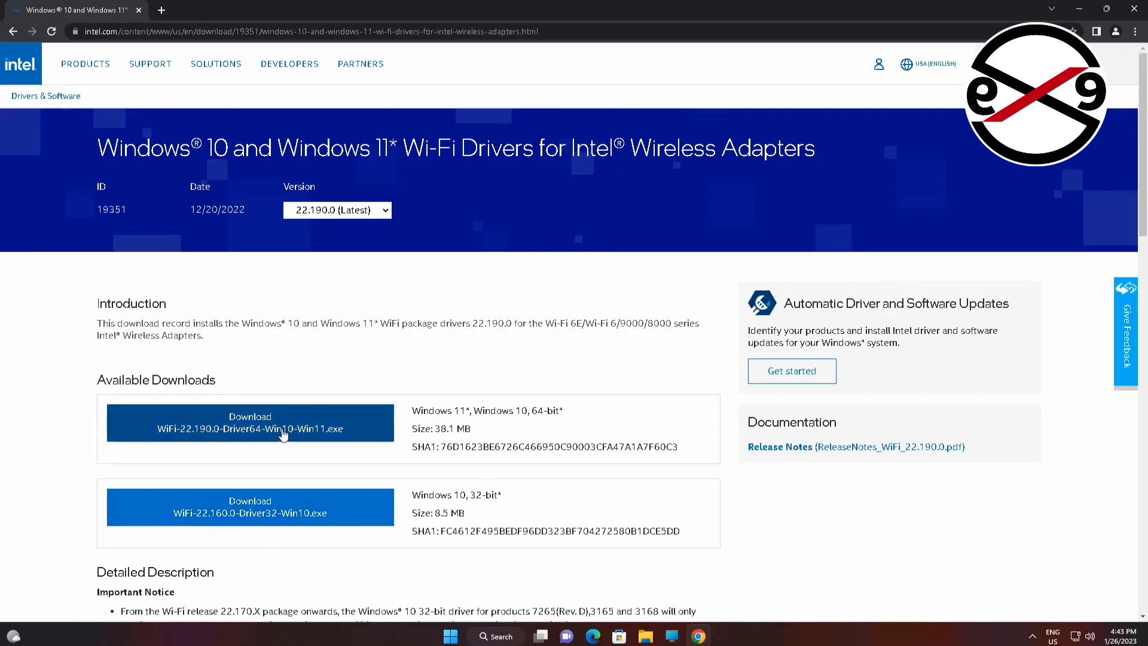
- Download WiFi-22.190.0-Driver64-Win10-Win11.exe after accepting Intel's license terms
left_click(248, 423)
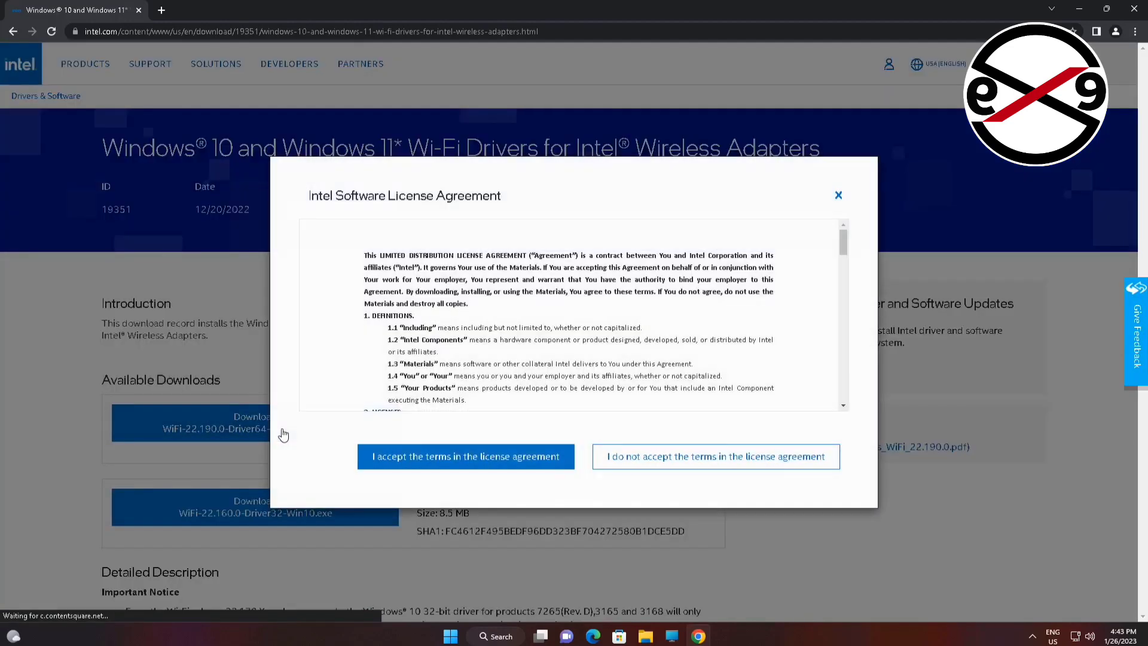
left_click(465, 457)
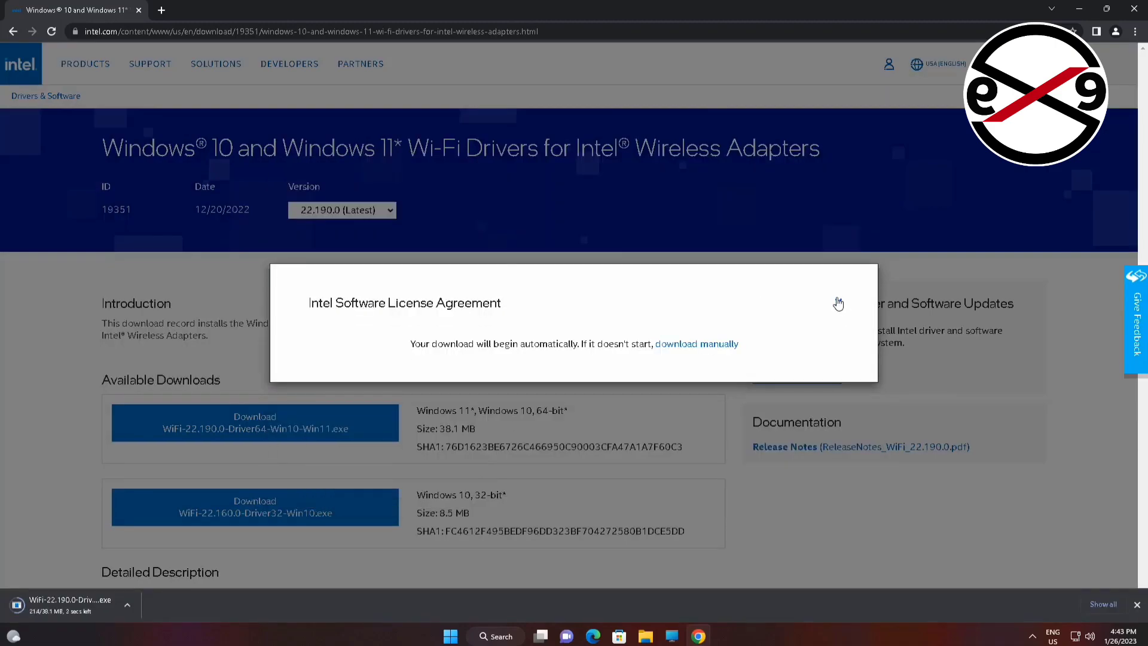
left_click(838, 303)
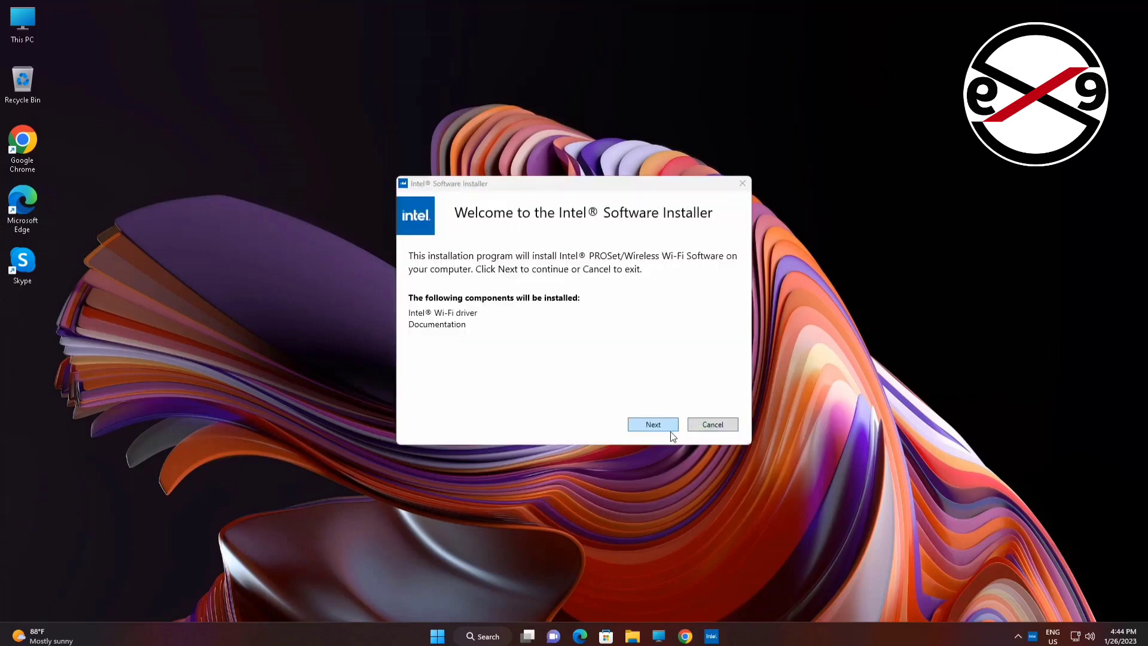
- Accept the license terms, install the Intel Wi-Fi driver, and finish the installer
left_click(652, 425)
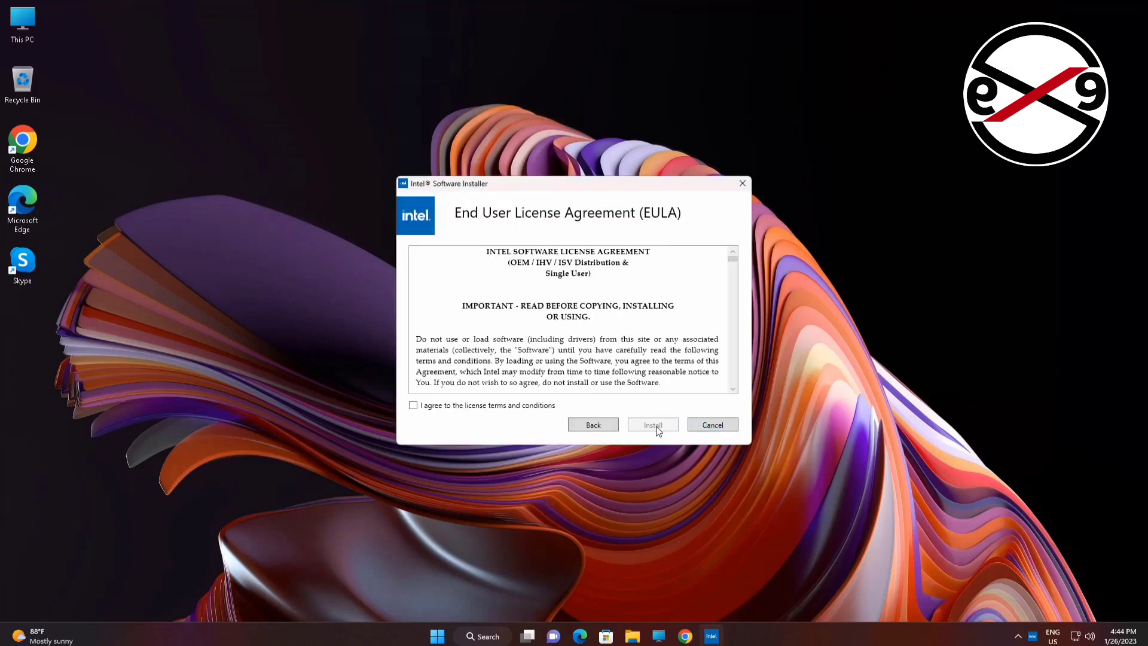
left_click(652, 425)
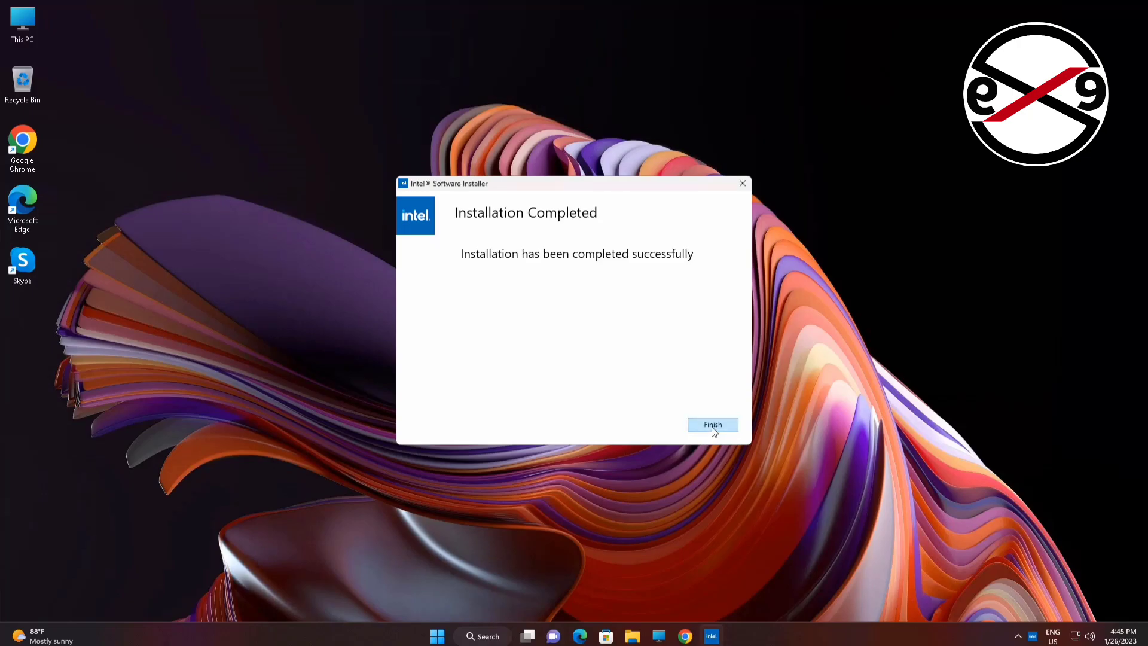
left_click(711, 425)
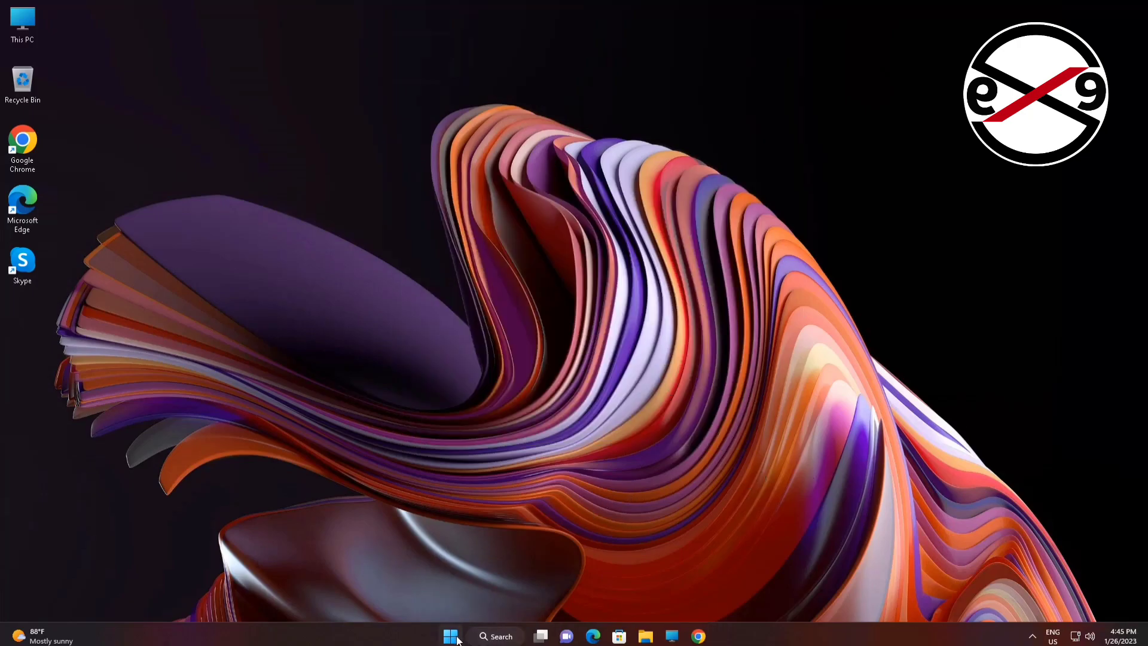
- Open the Start menu from the taskbar to reach the power button
left_click(450, 636)
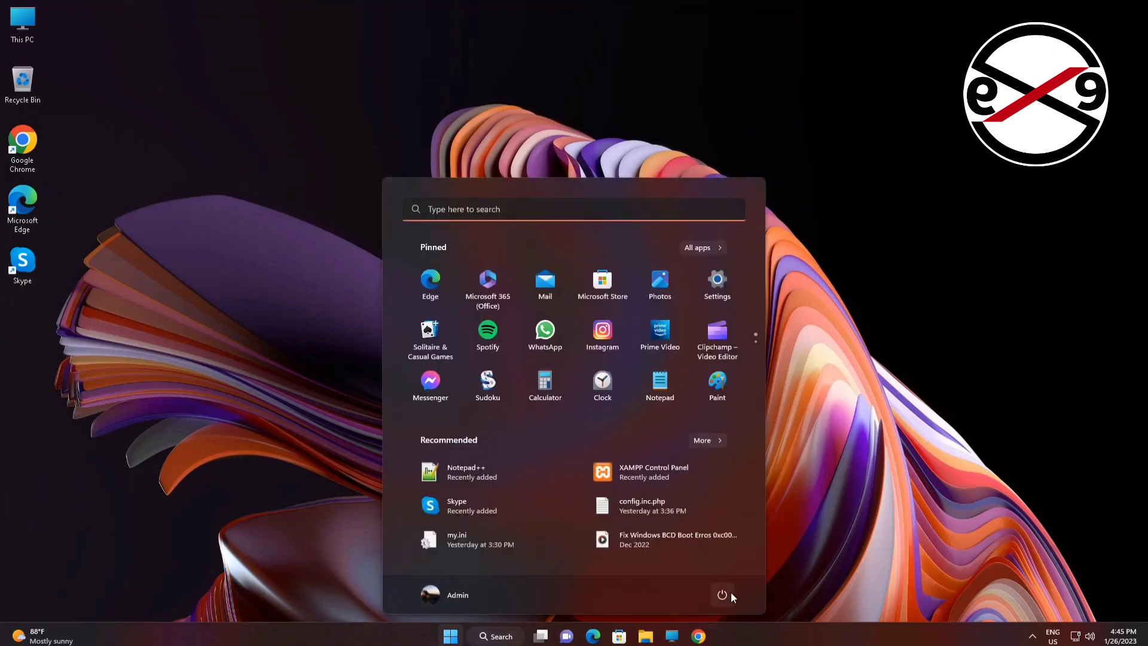